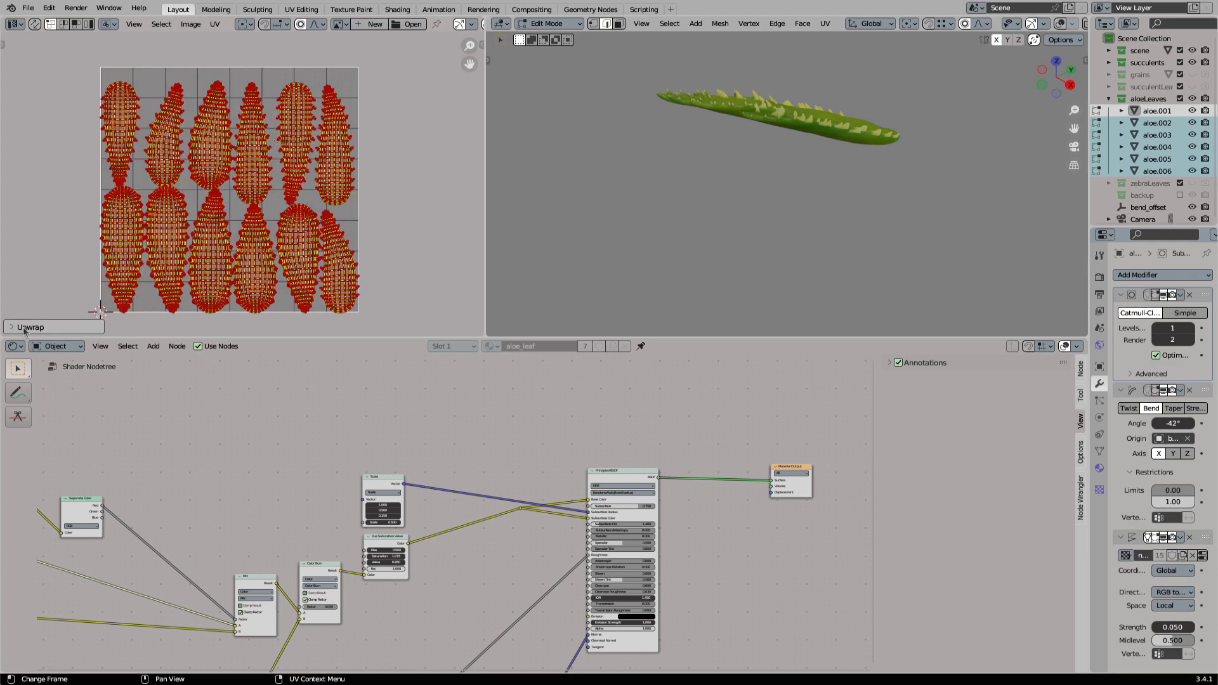
Expand the Unwrap redo panel and raise the island Margin from 0.032 to 0.043.
{"action": "left_click", "coordinate": [29, 326]}
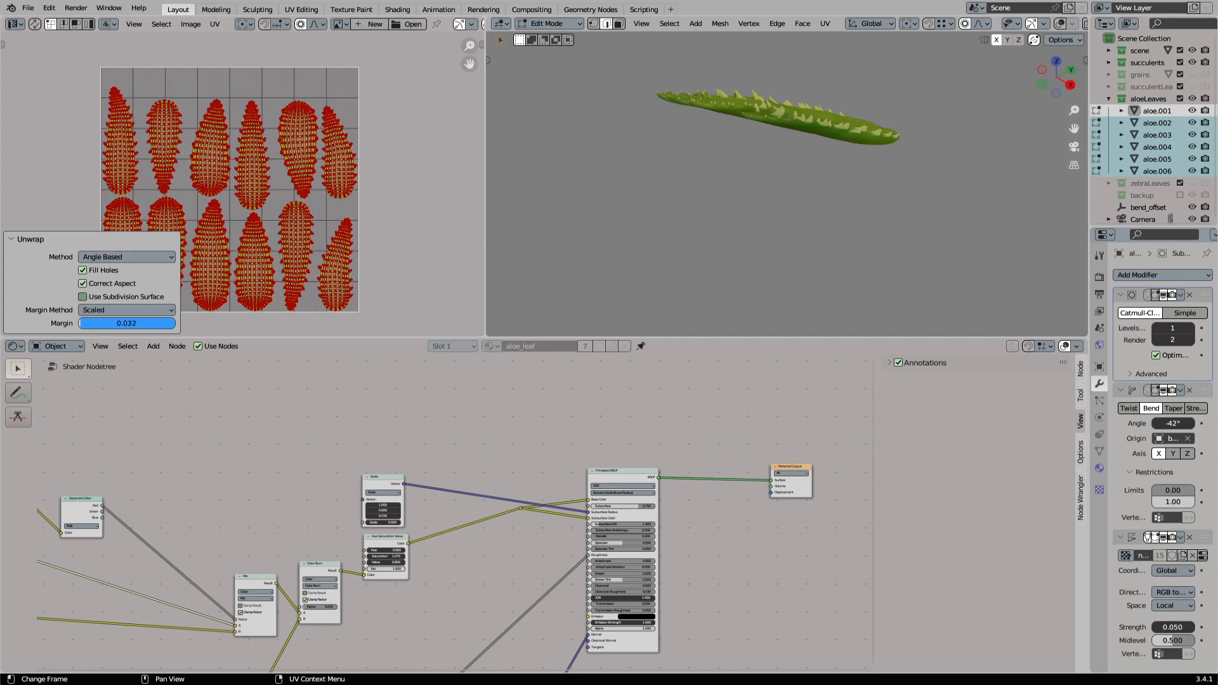
{"action": "left_click", "coordinate": [126, 322]}
{"action": "type", "text": "0.043"}
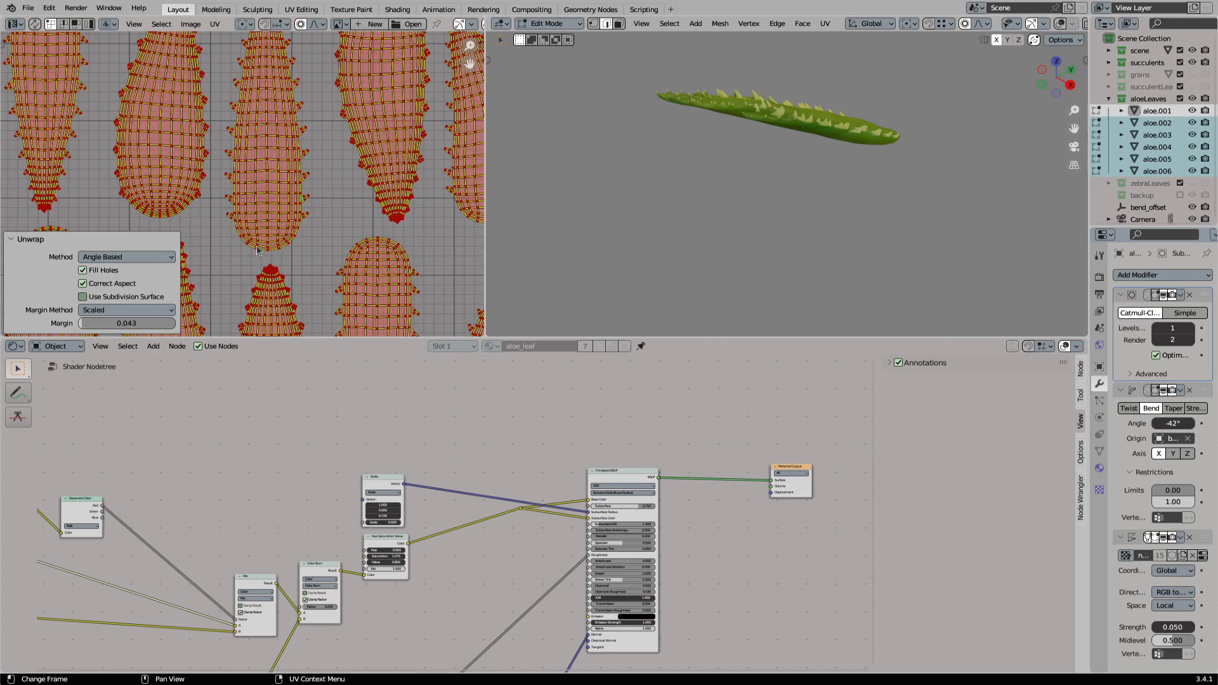
{"action": "left_click_drag", "start_coordinate": [100, 322], "coordinate": [139, 323]}
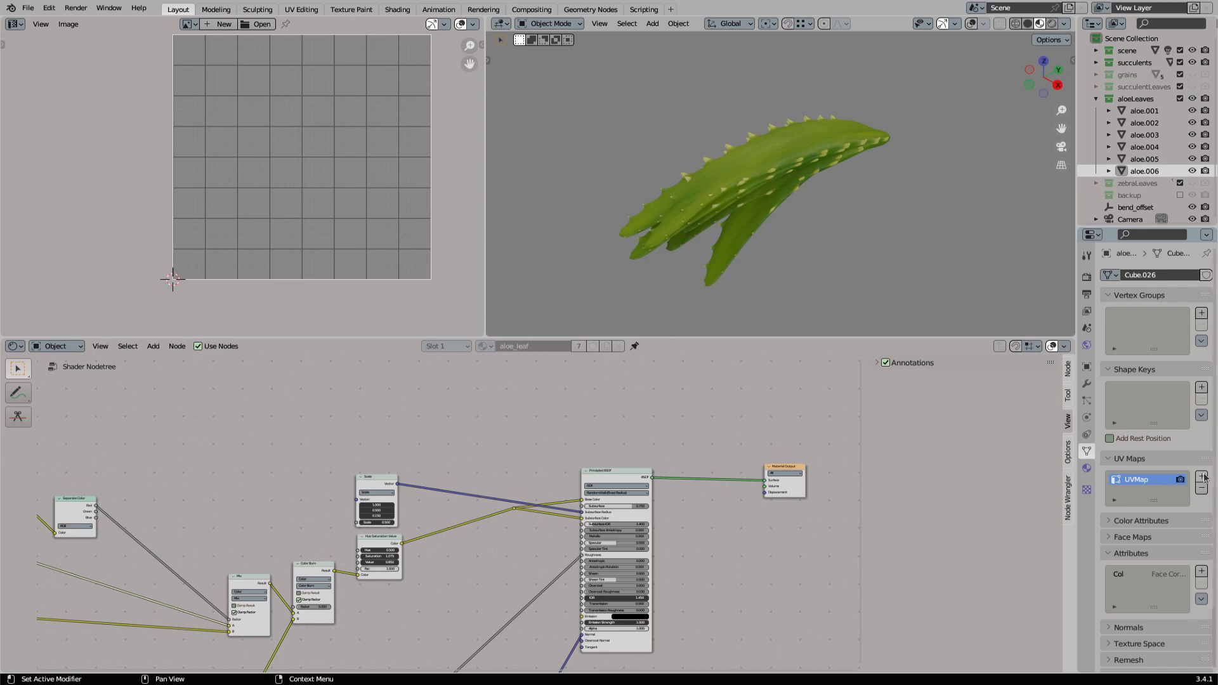
In Object Mode, check Object Data Properties for each leaf's UVMap entry.
{"action": "left_click", "coordinate": [1201, 473]}
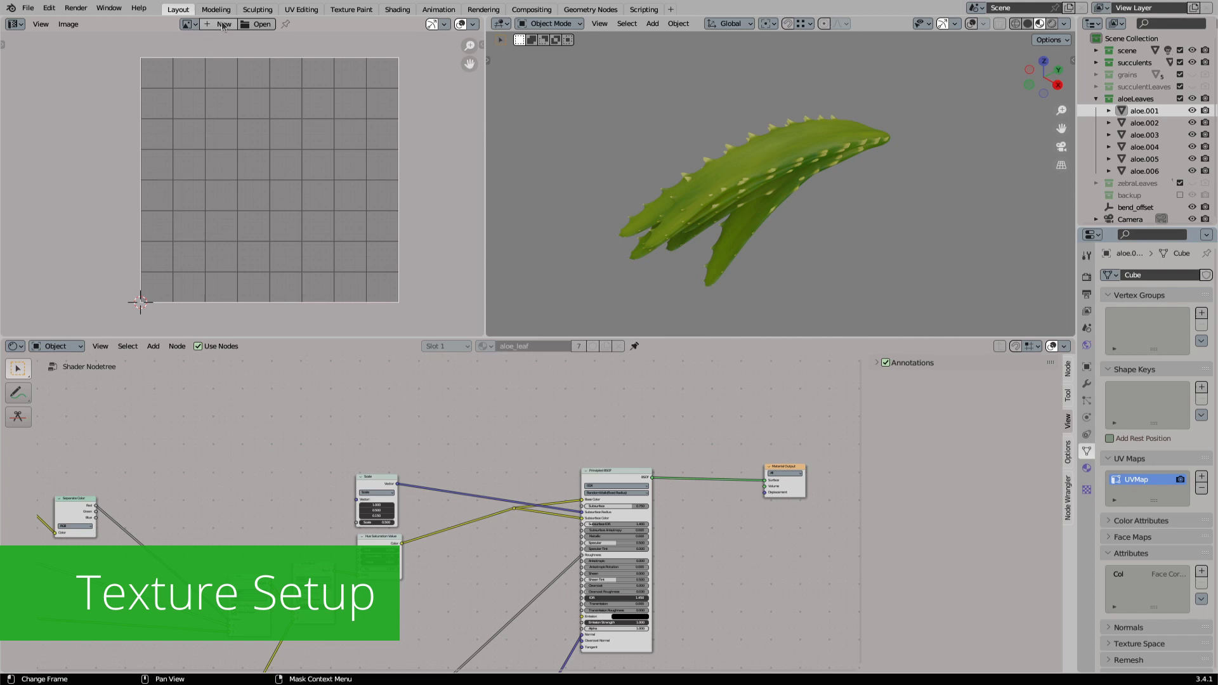
Create a blank 2048 × 2048 32-bit float image named succulent_bake.
{"action": "left_click", "coordinate": [222, 24]}
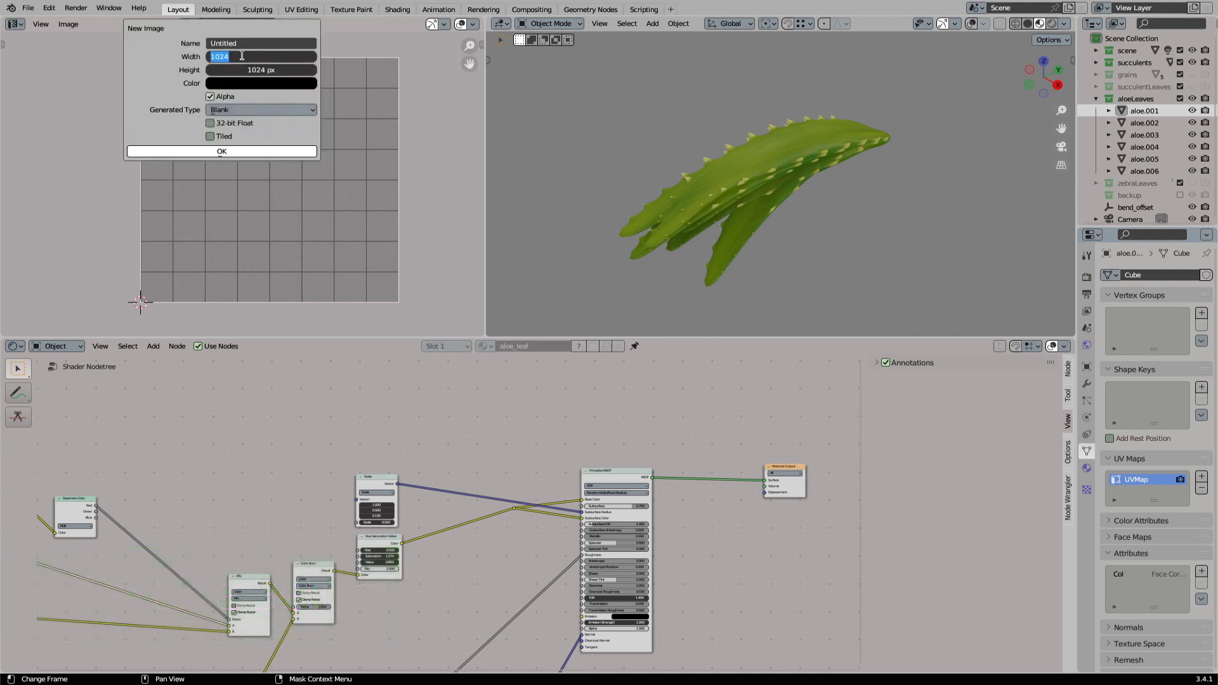
{"action": "type", "text": "2048 px"}
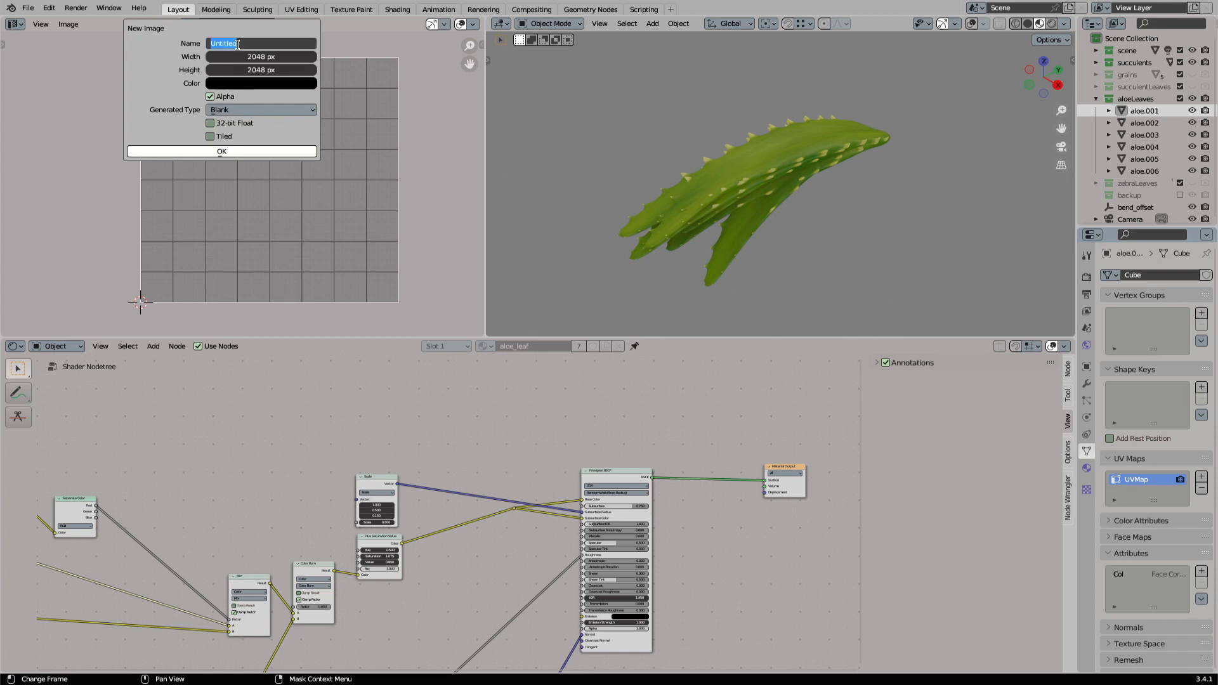
{"action": "type", "text": "succulent_bake"}
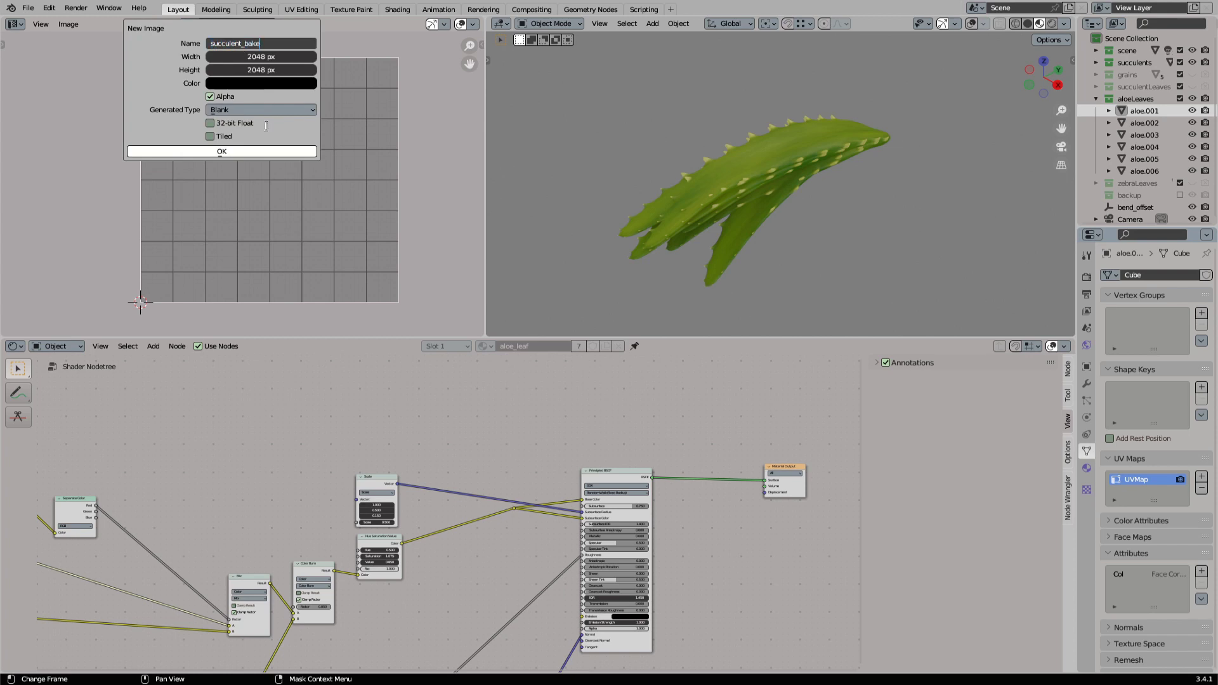
{"action": "left_click", "coordinate": [210, 122]}
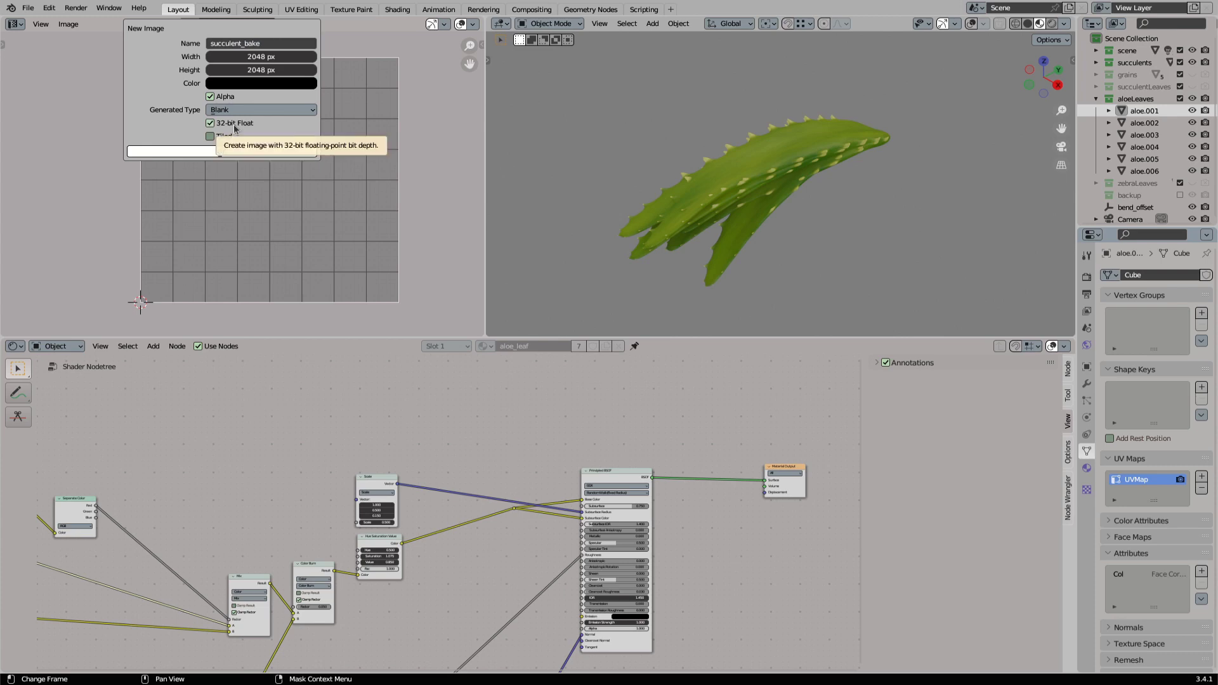
{"action": "left_click", "coordinate": [260, 108]}
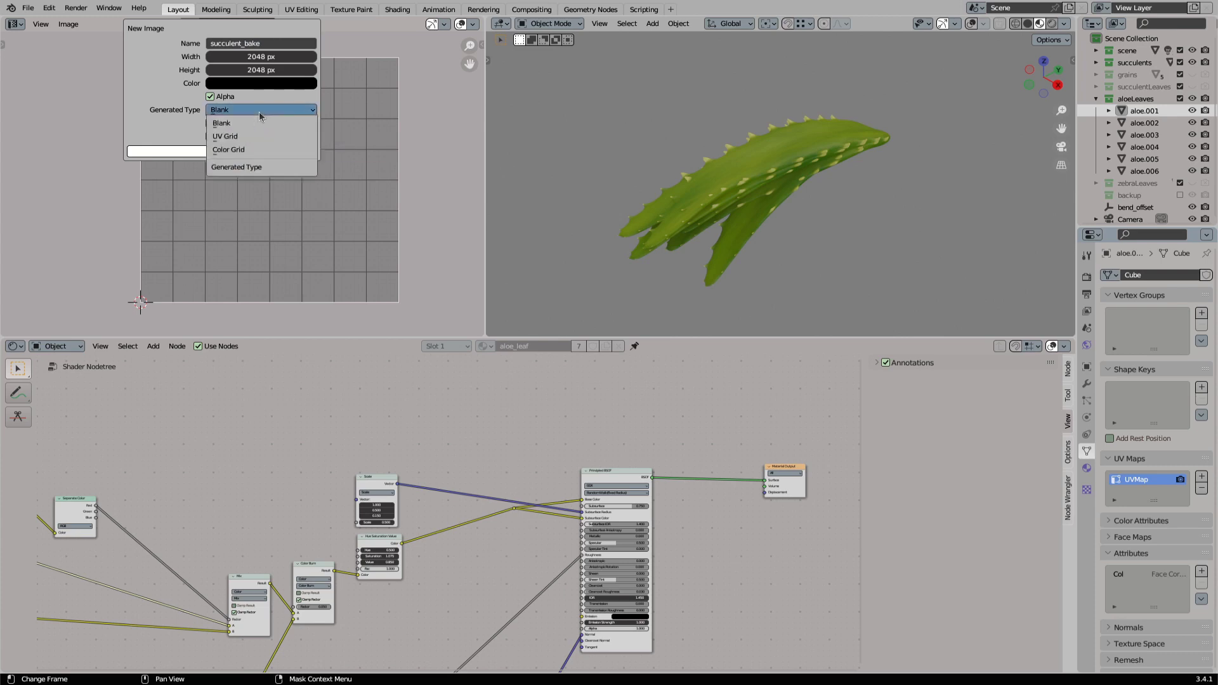
{"action": "left_click", "coordinate": [221, 122]}
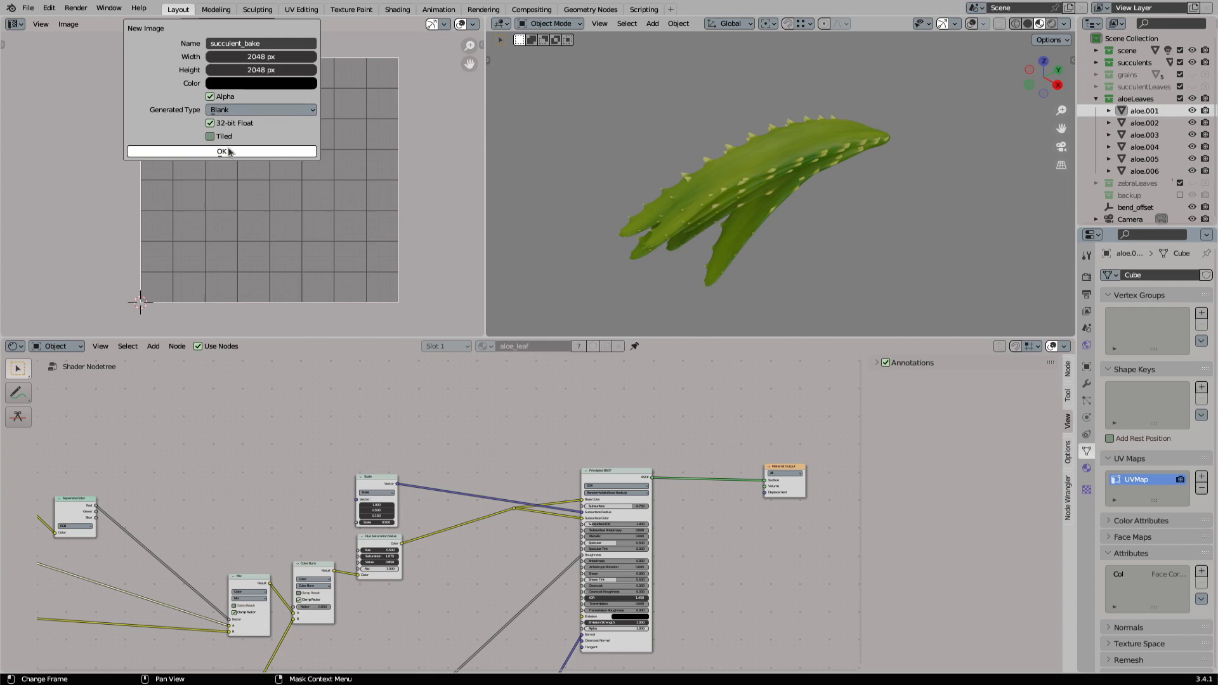
{"action": "left_click", "coordinate": [221, 151]}
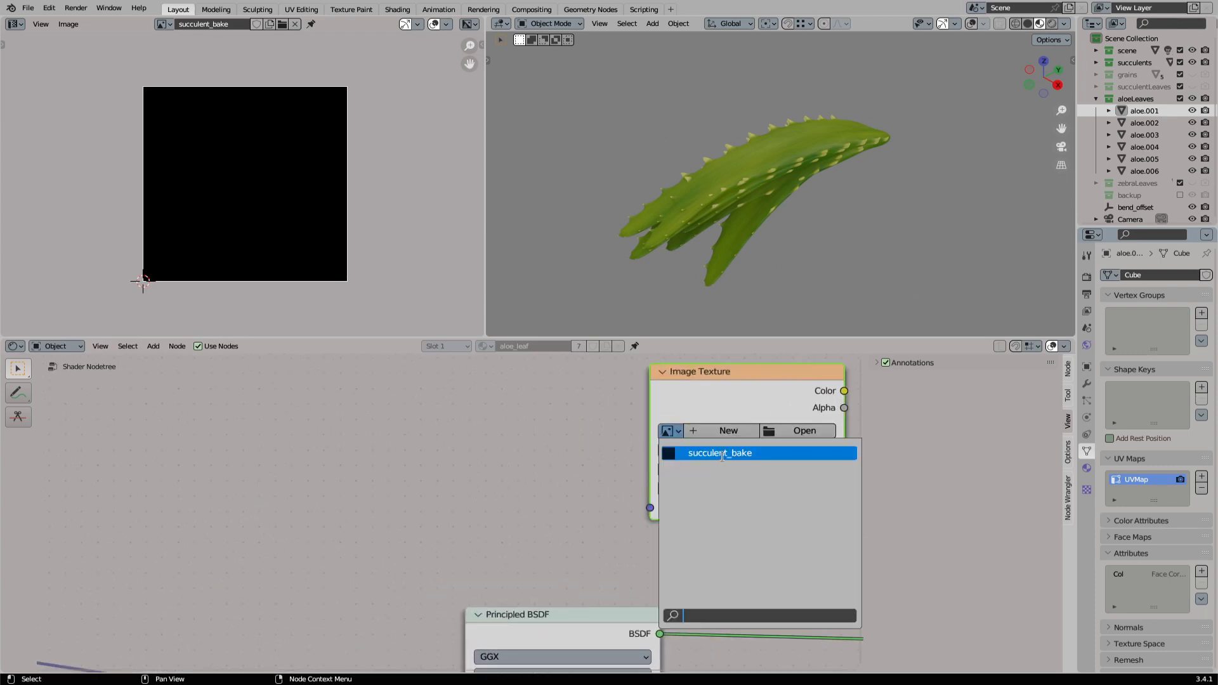
Load succulent_bake into the leaf material's Image Texture node.
{"action": "left_click", "coordinate": [718, 453]}
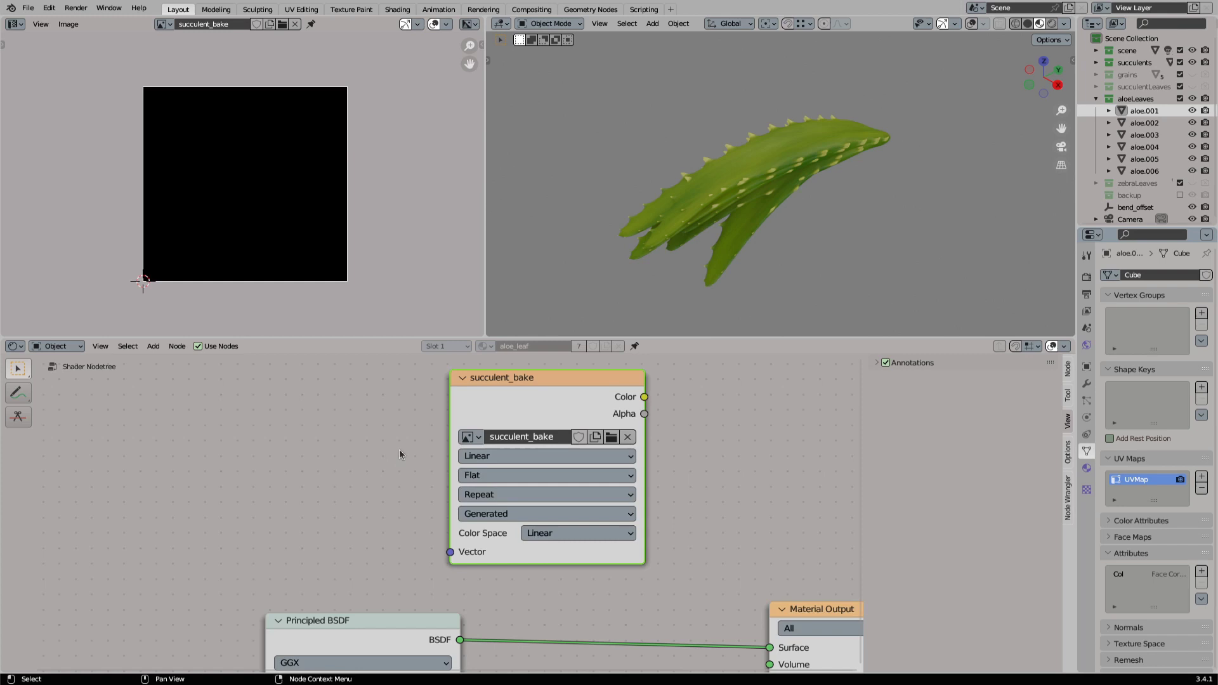
{"action": "mouse_move", "coordinate": [434, 518]}
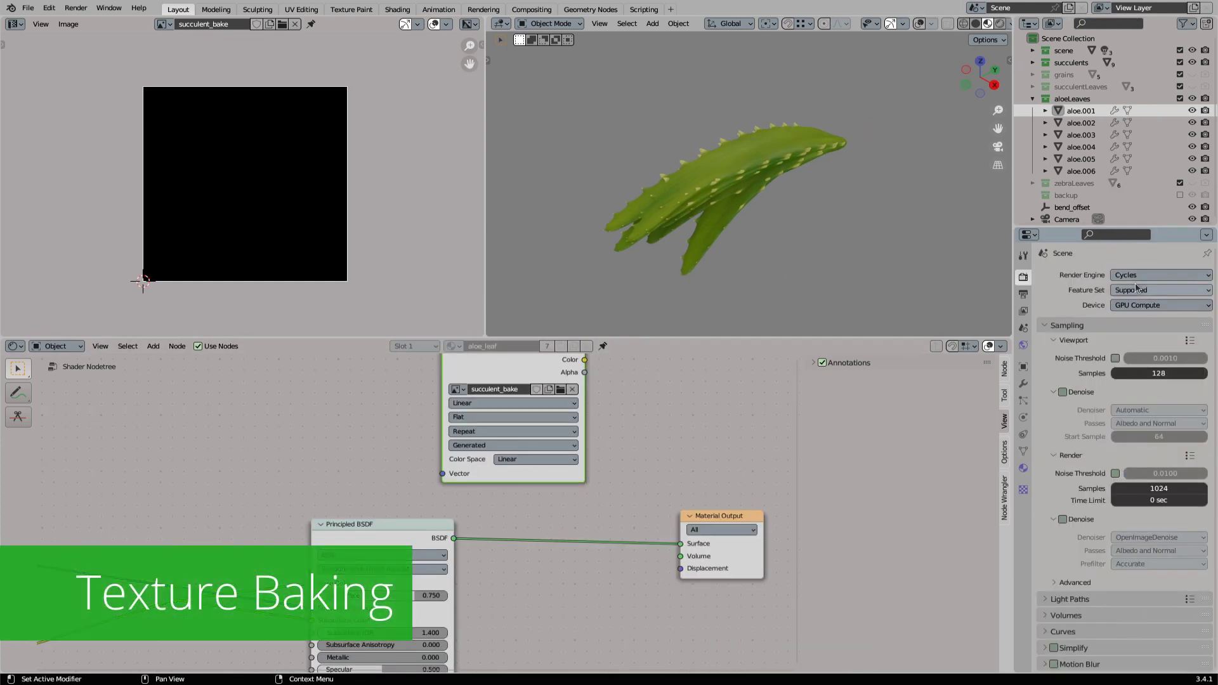
{"action": "mouse_move", "coordinate": [1161, 275]}
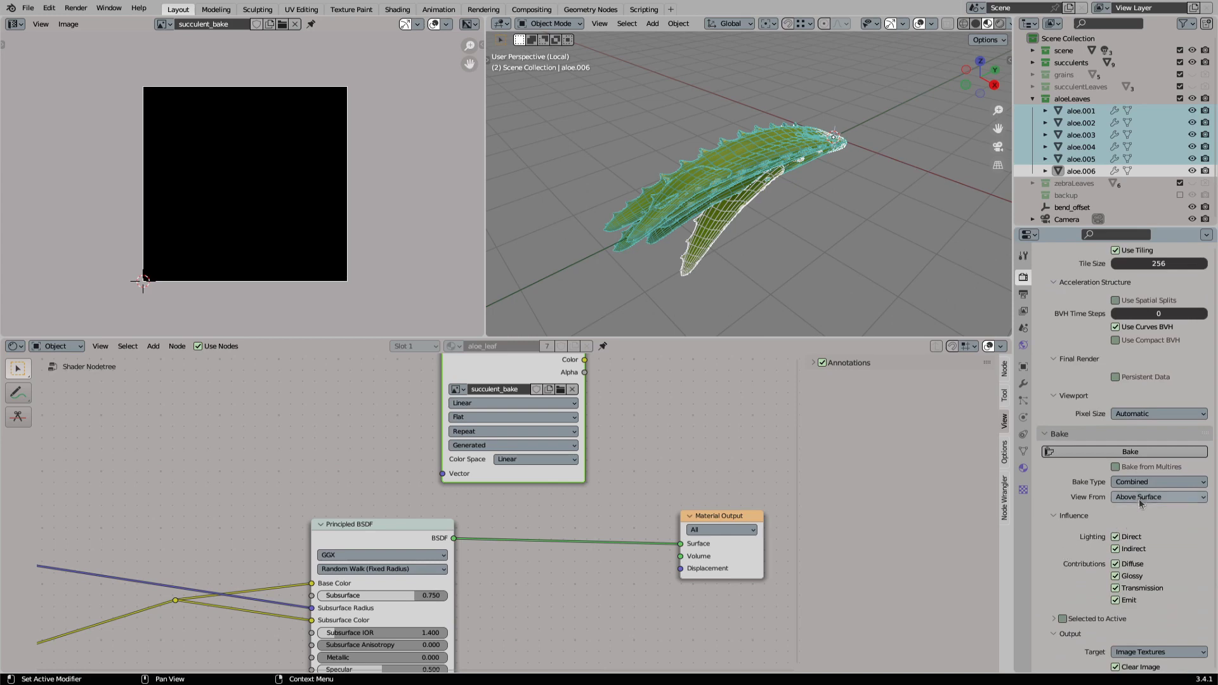
Bake the leaves' diffuse colour into succulent_bake and begin saving the image.
{"action": "left_click", "coordinate": [1157, 482]}
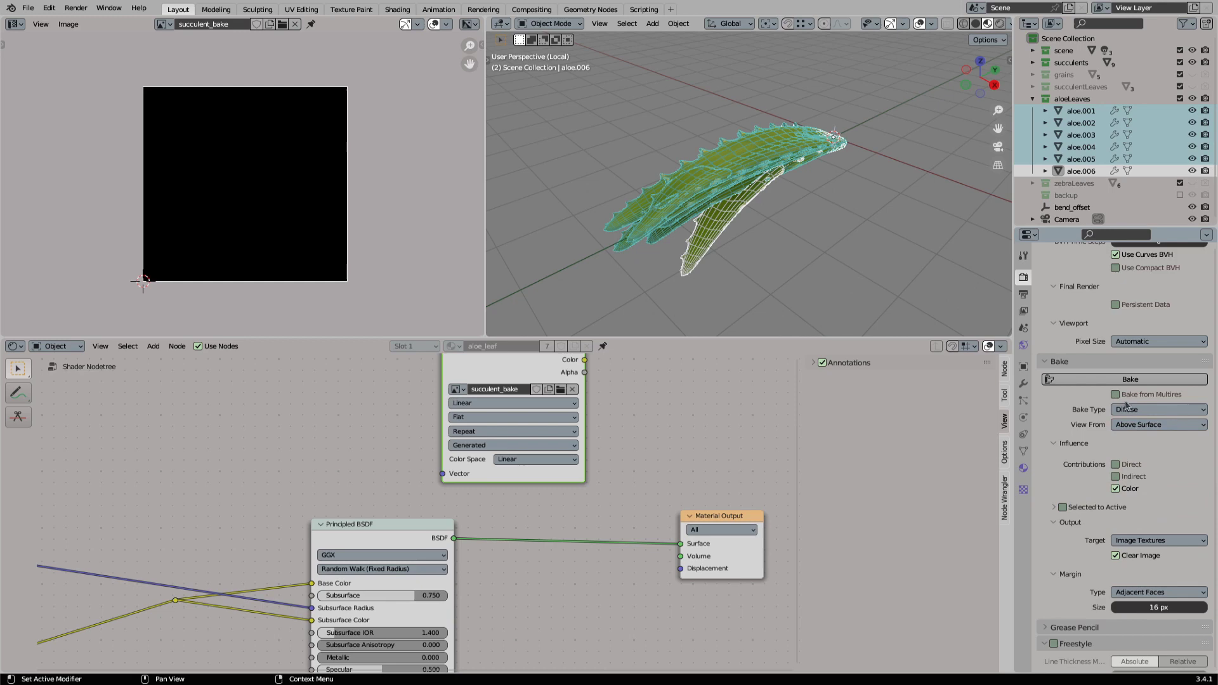
{"action": "left_click", "coordinate": [1129, 380]}
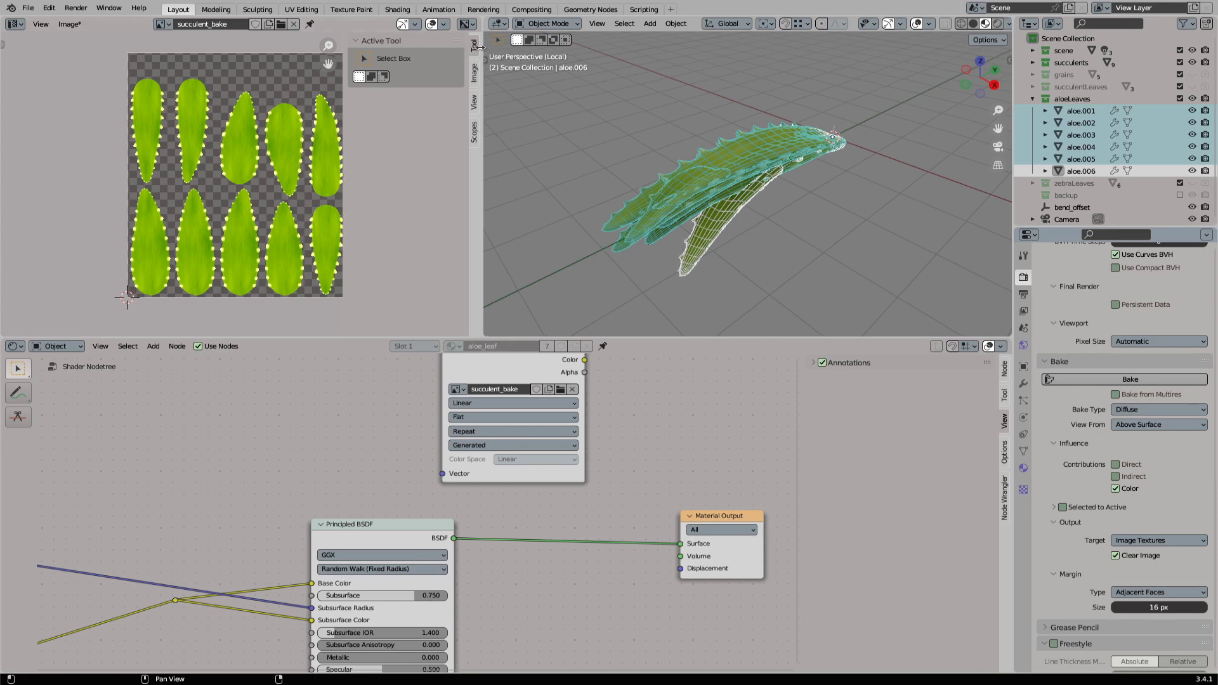
{"action": "left_click", "coordinate": [69, 24]}
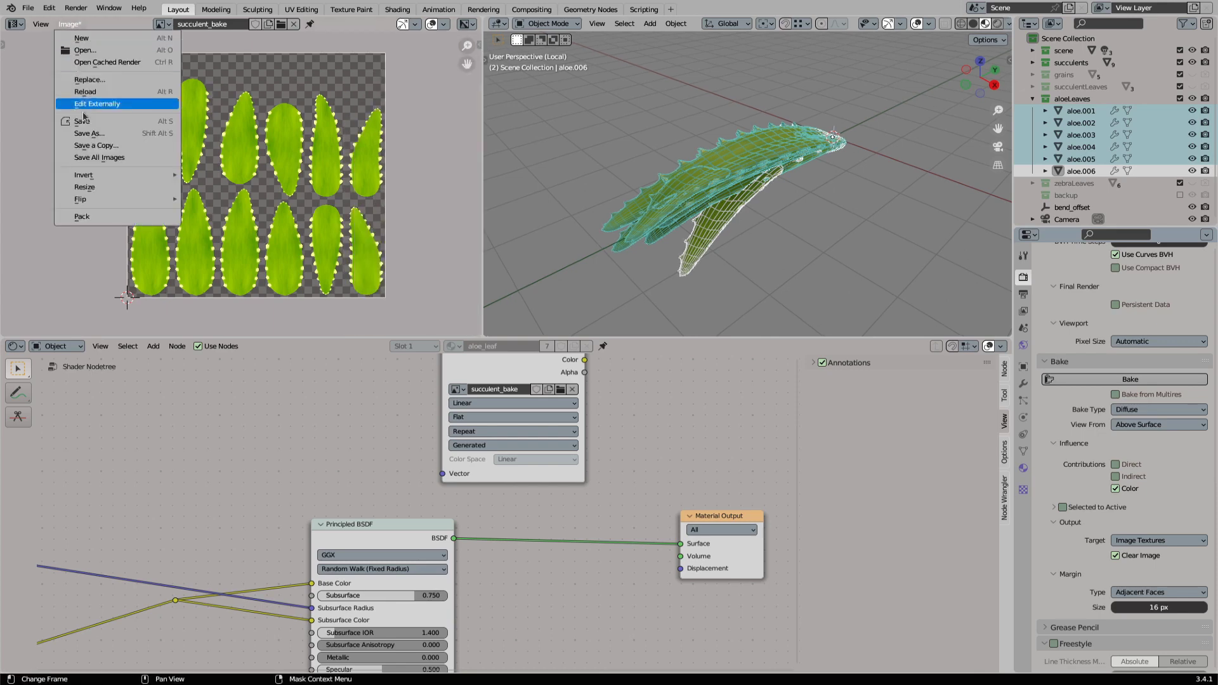
{"action": "left_click", "coordinate": [89, 133]}
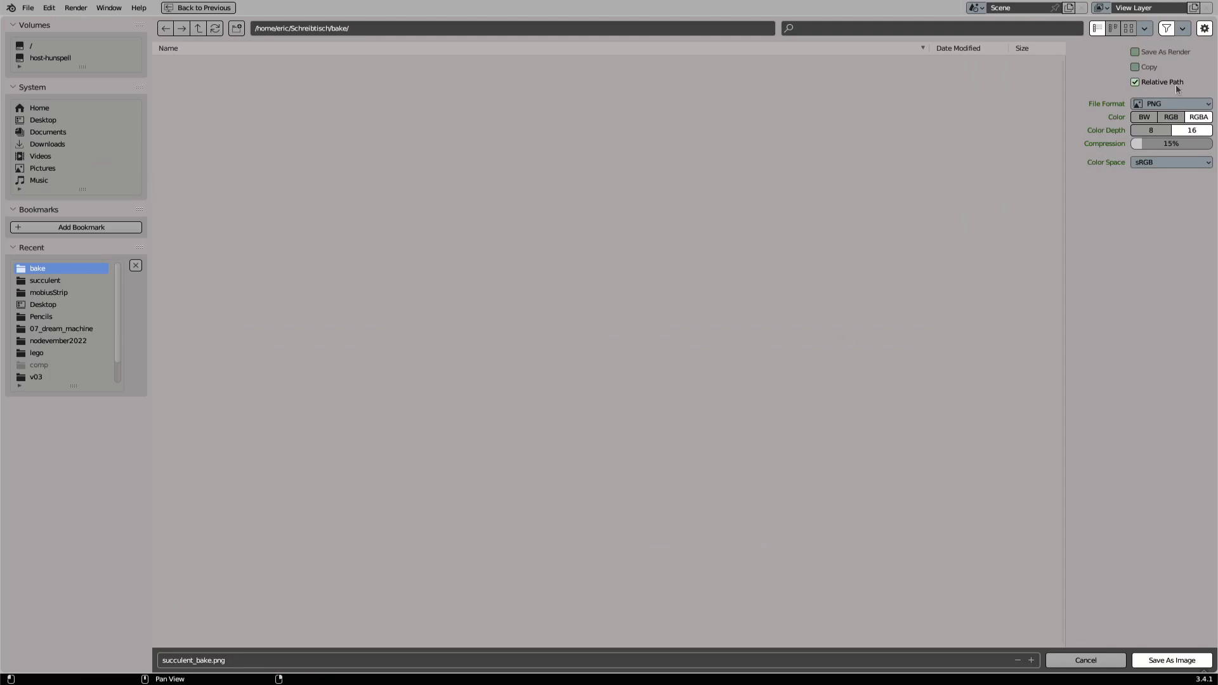
Save the baked colour as an OpenEXR file named succulent_color.
{"action": "left_click", "coordinate": [1172, 104]}
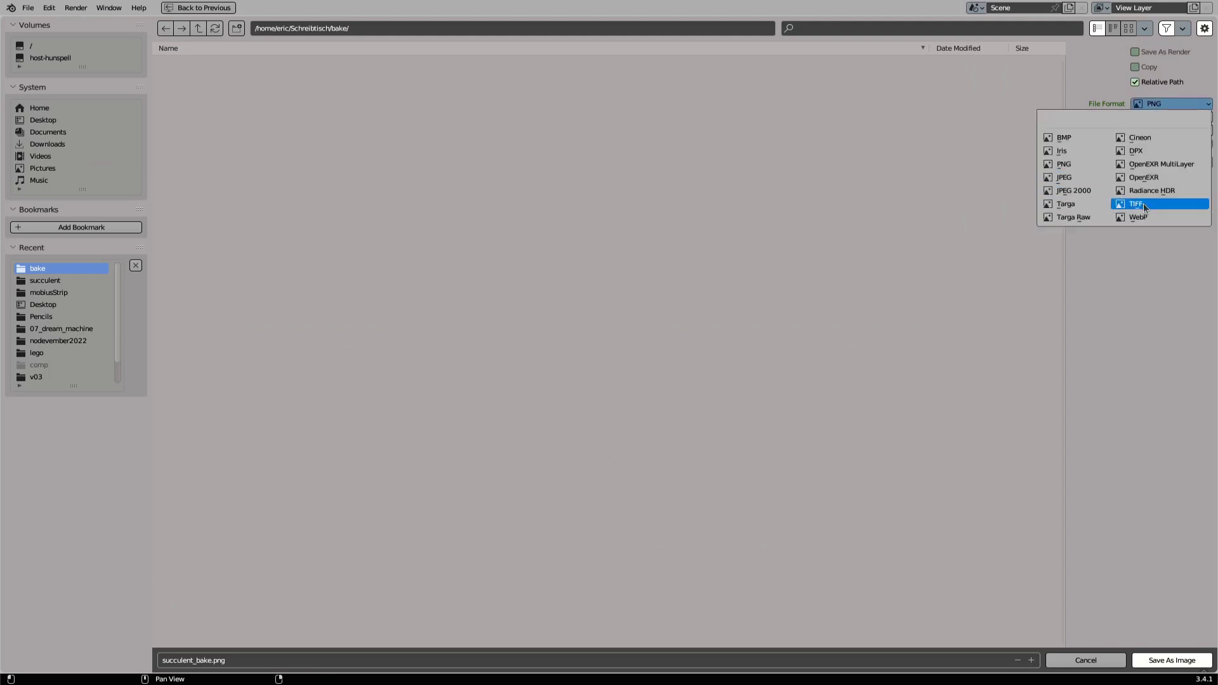
{"action": "left_click", "coordinate": [1143, 177]}
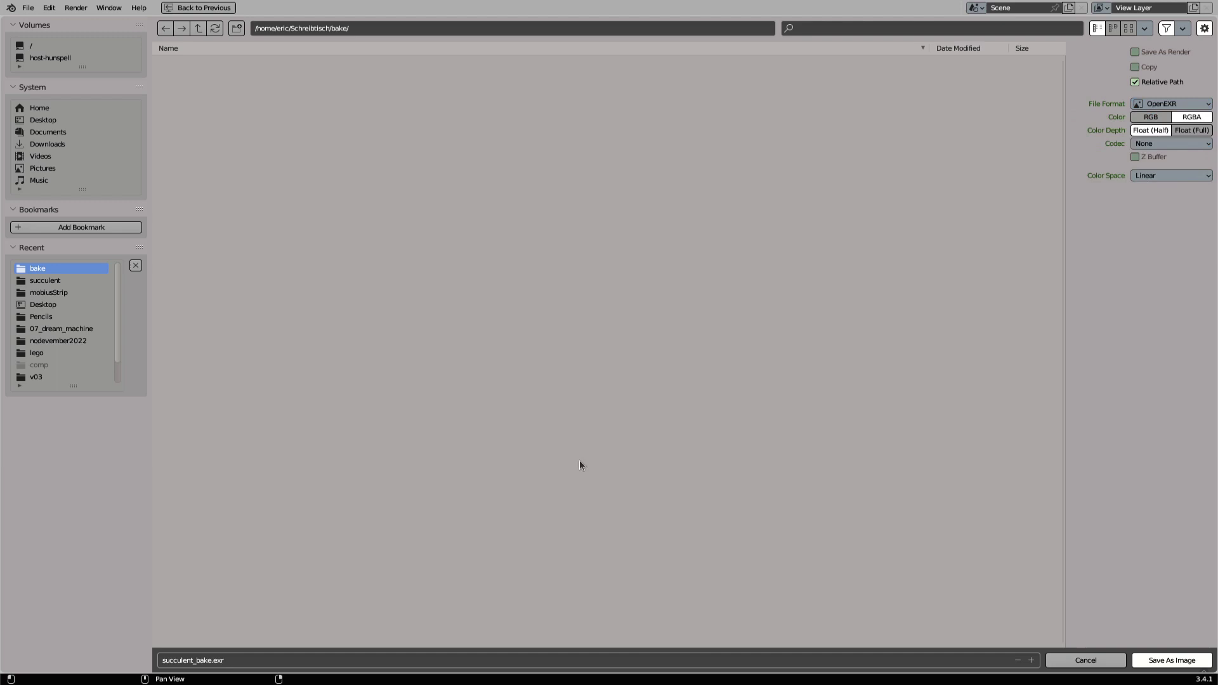
{"action": "left_click", "coordinate": [225, 661]}
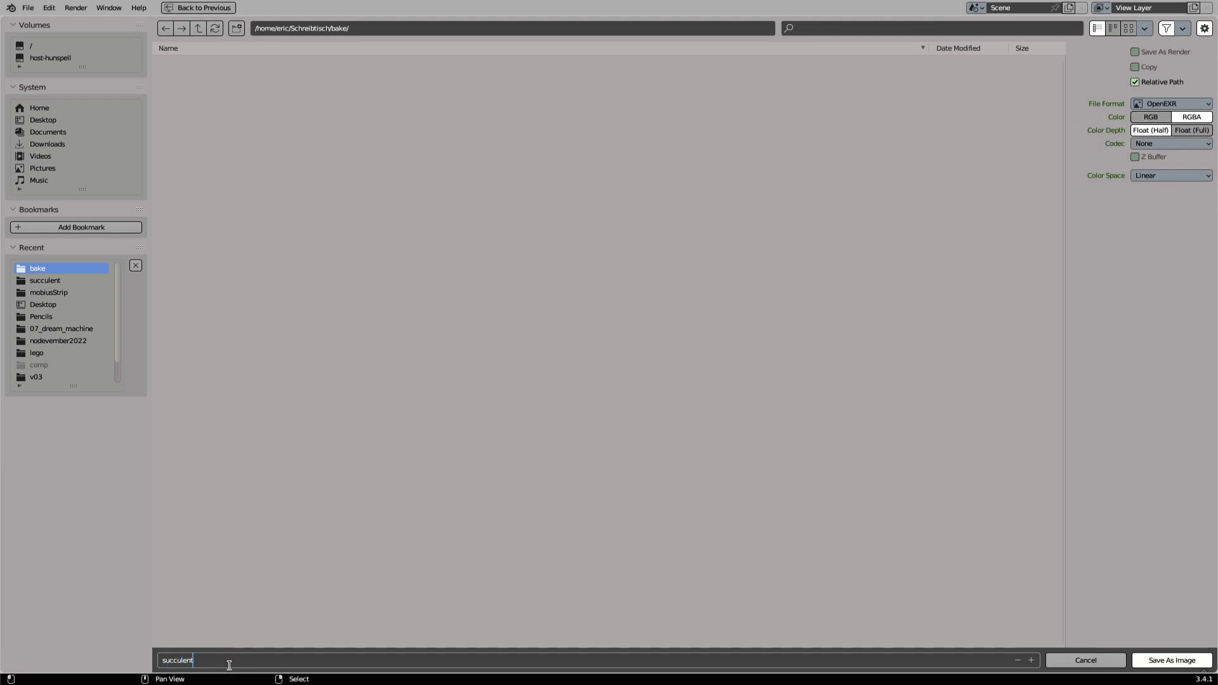
{"action": "type", "text": "_color"}
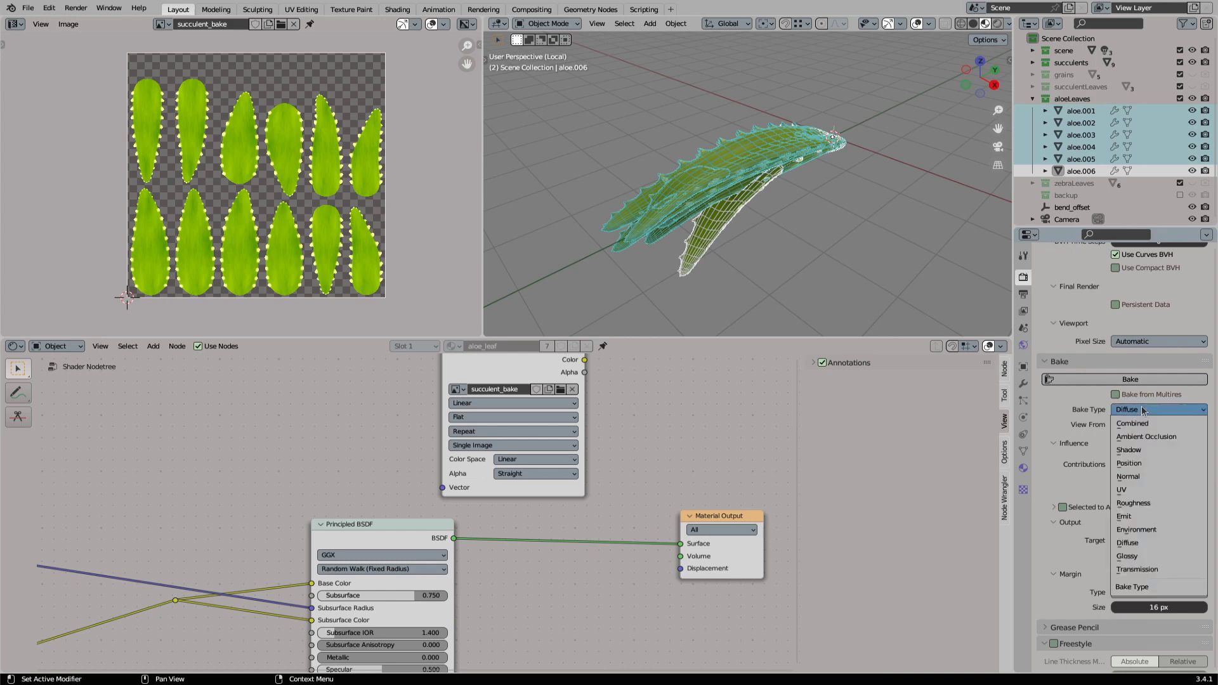
{"action": "mouse_move", "coordinate": [1134, 502]}
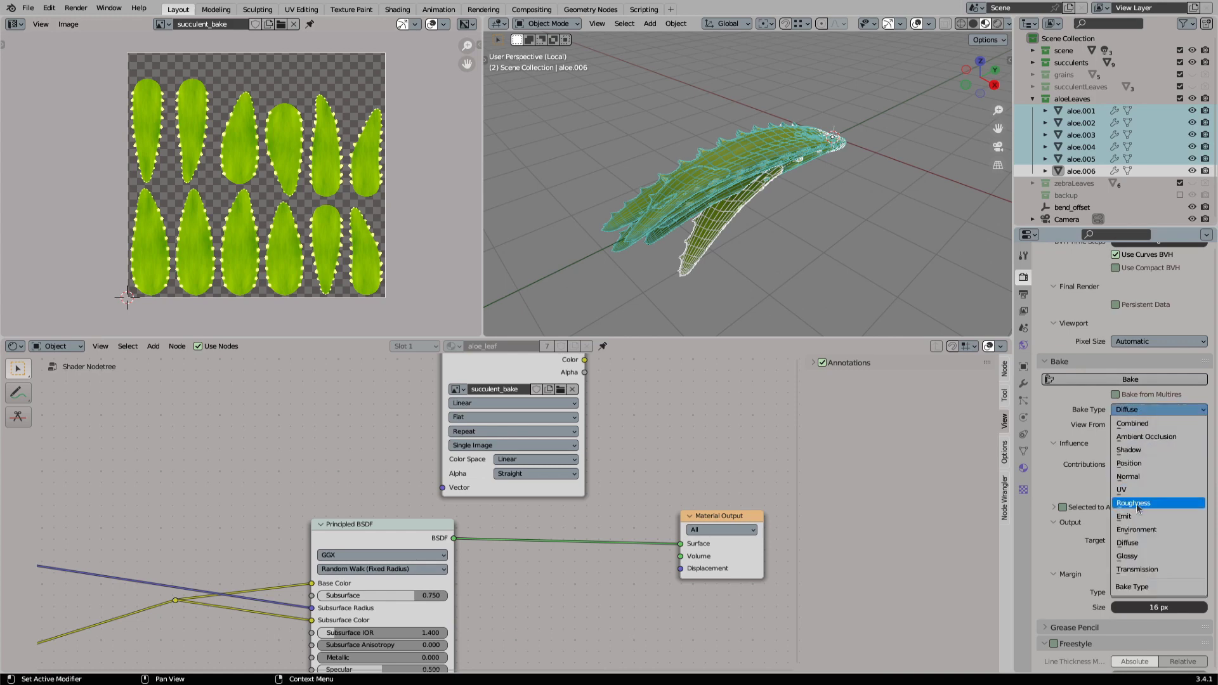
Bake Roughness into succulent_bake and begin saving it with Save As.
{"action": "left_click", "coordinate": [1132, 502]}
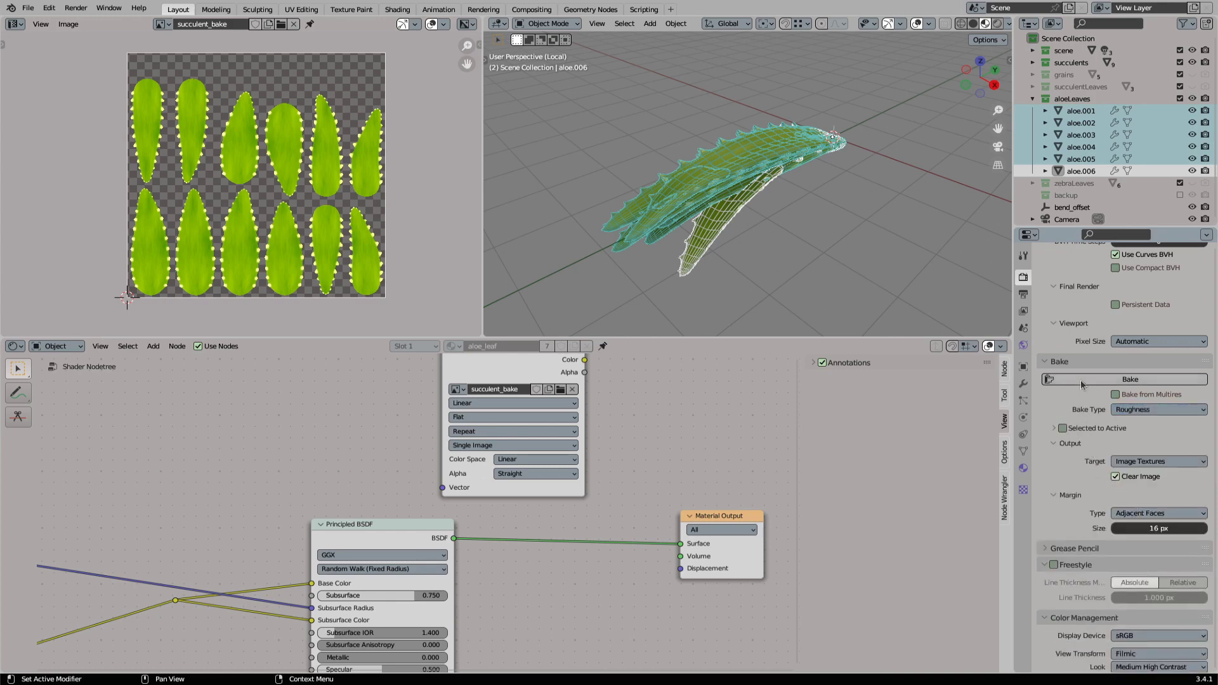
{"action": "left_click", "coordinate": [68, 25]}
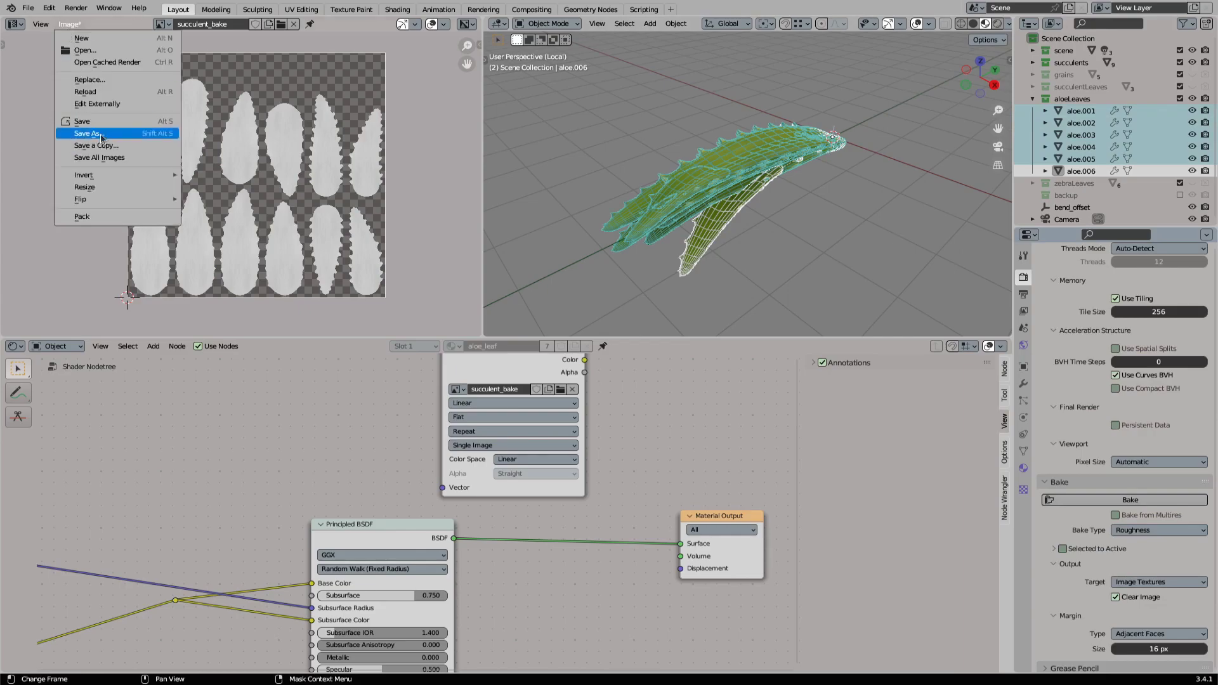
{"action": "left_click", "coordinate": [86, 133]}
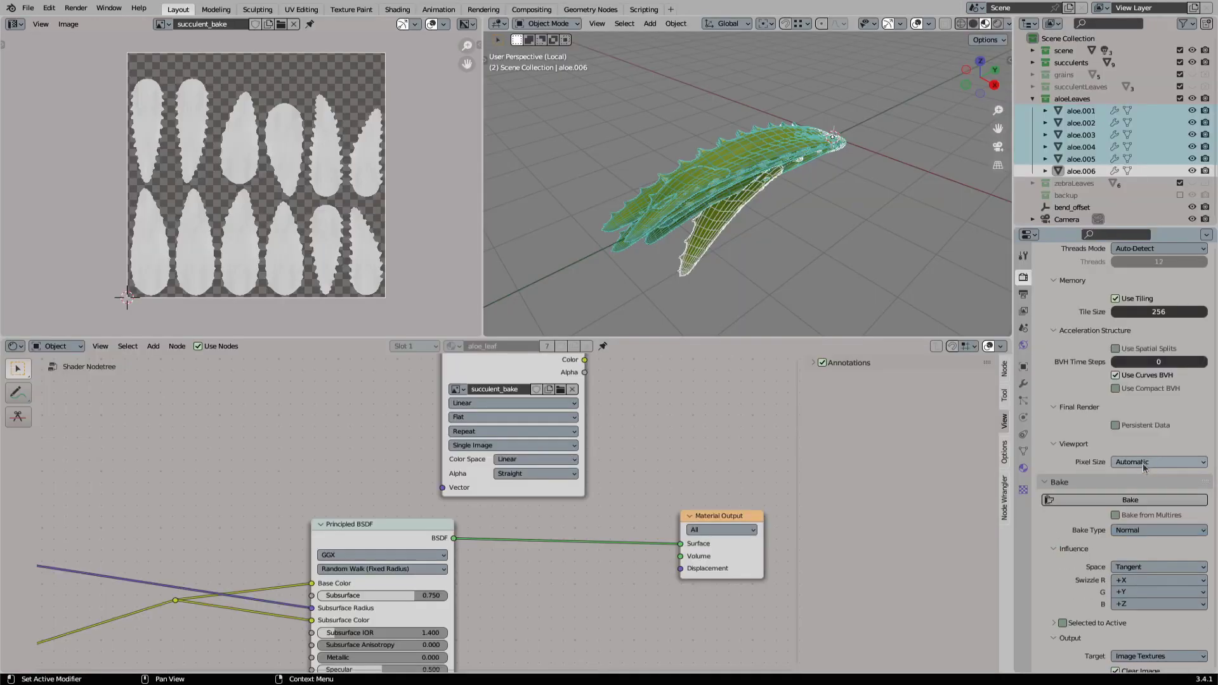
{"action": "mouse_move", "coordinate": [1130, 500]}
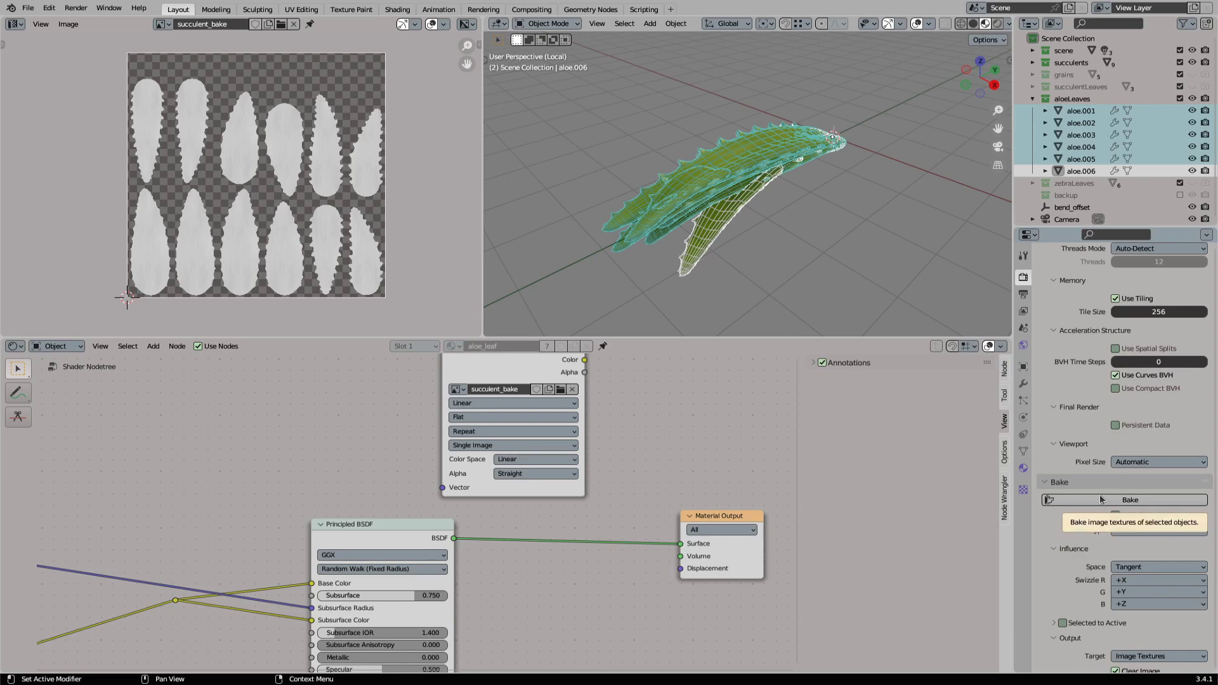
Bake the aloe leaves' tangent-space normals into succulent_bake.
{"action": "left_click", "coordinate": [1129, 500]}
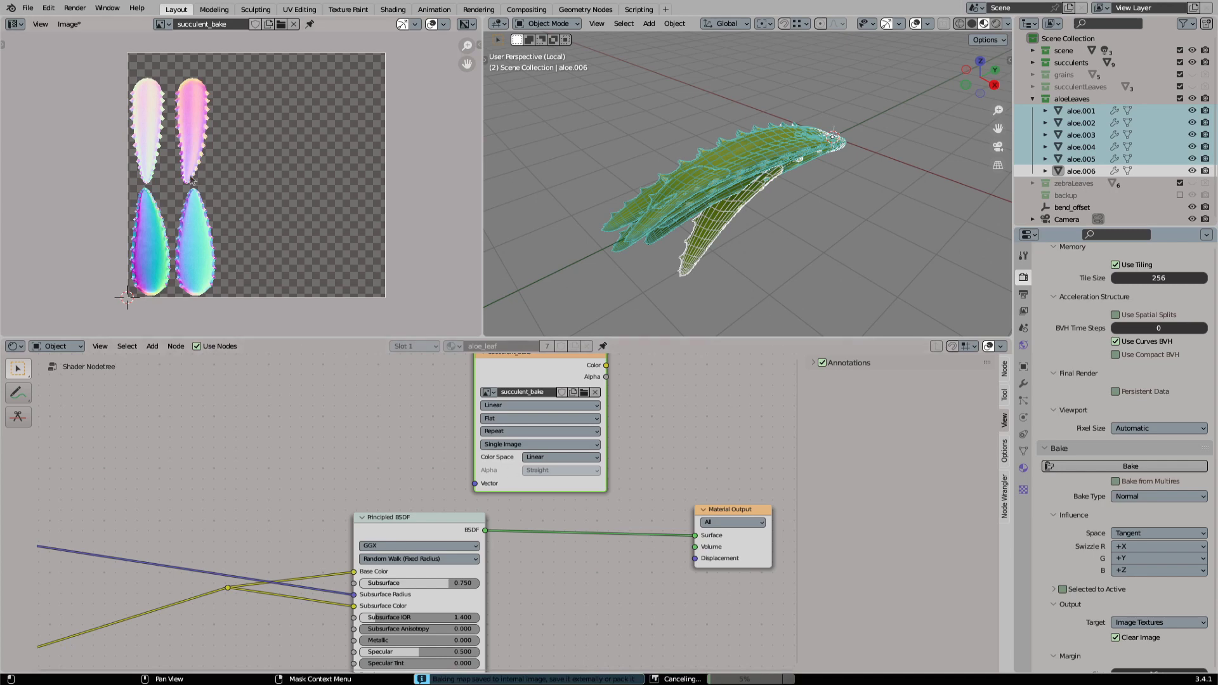
{"action": "mouse_move", "coordinate": [201, 226]}
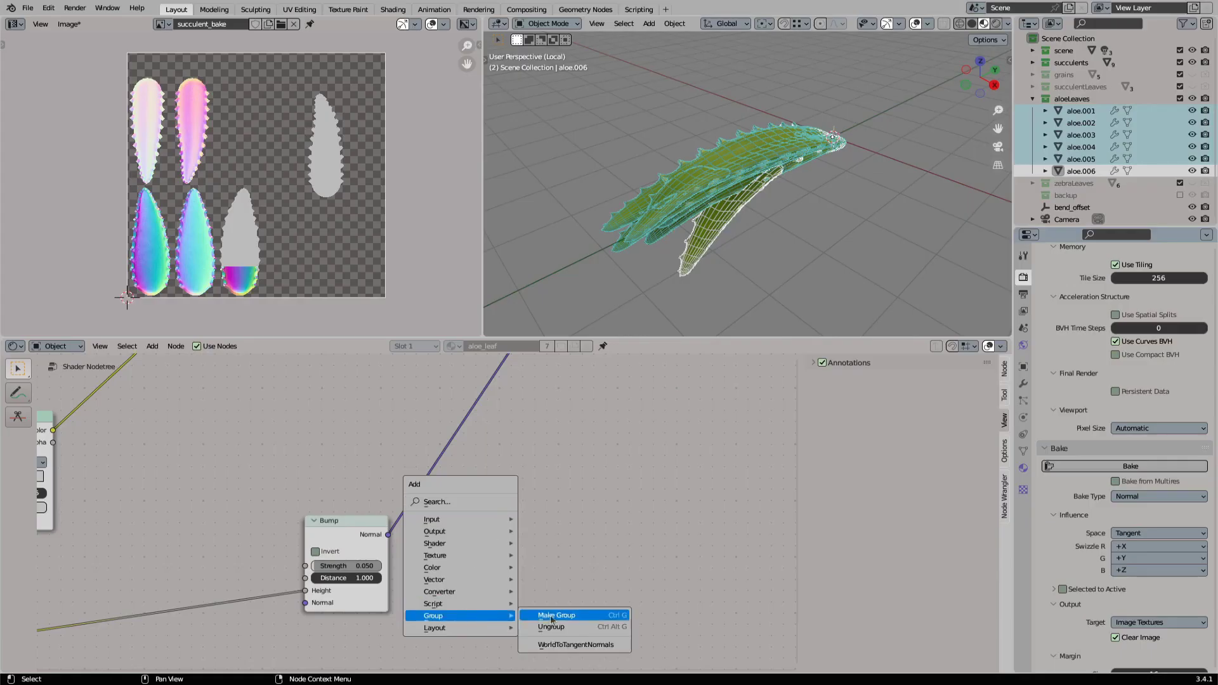
Add a WorldToTangentNormals group and a UV Map Tangent node, linking Bump Normal and Tangent.
{"action": "left_click", "coordinate": [574, 644]}
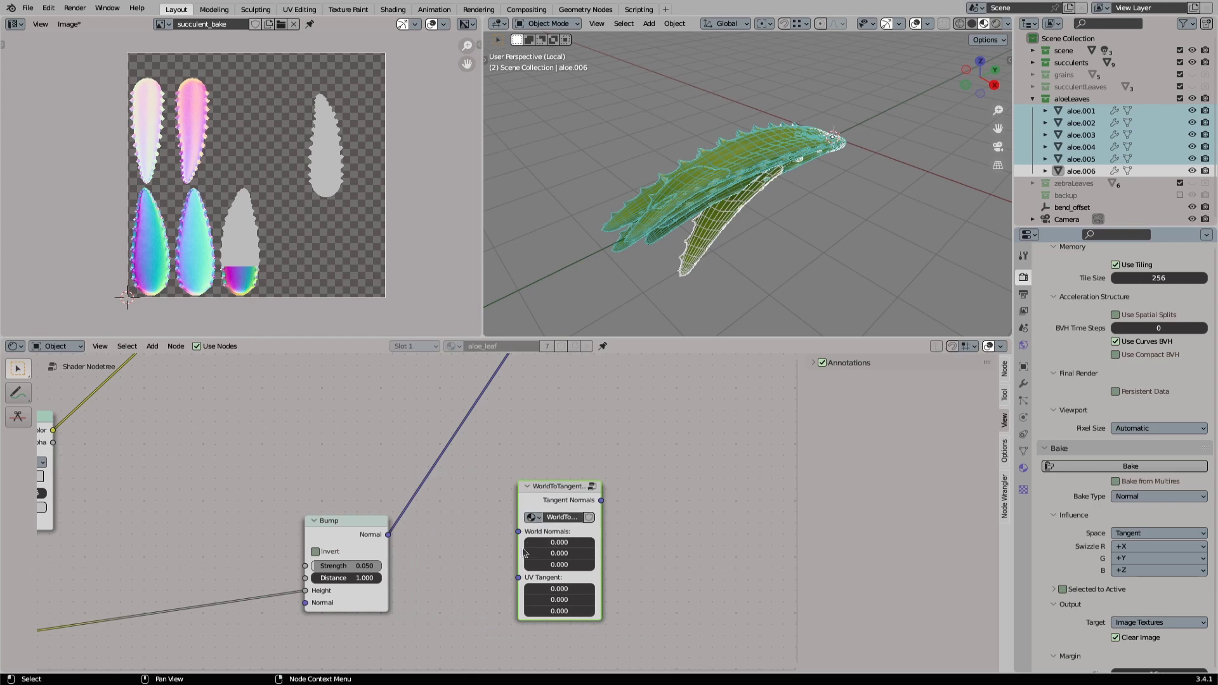
{"action": "left_click", "coordinate": [152, 346]}
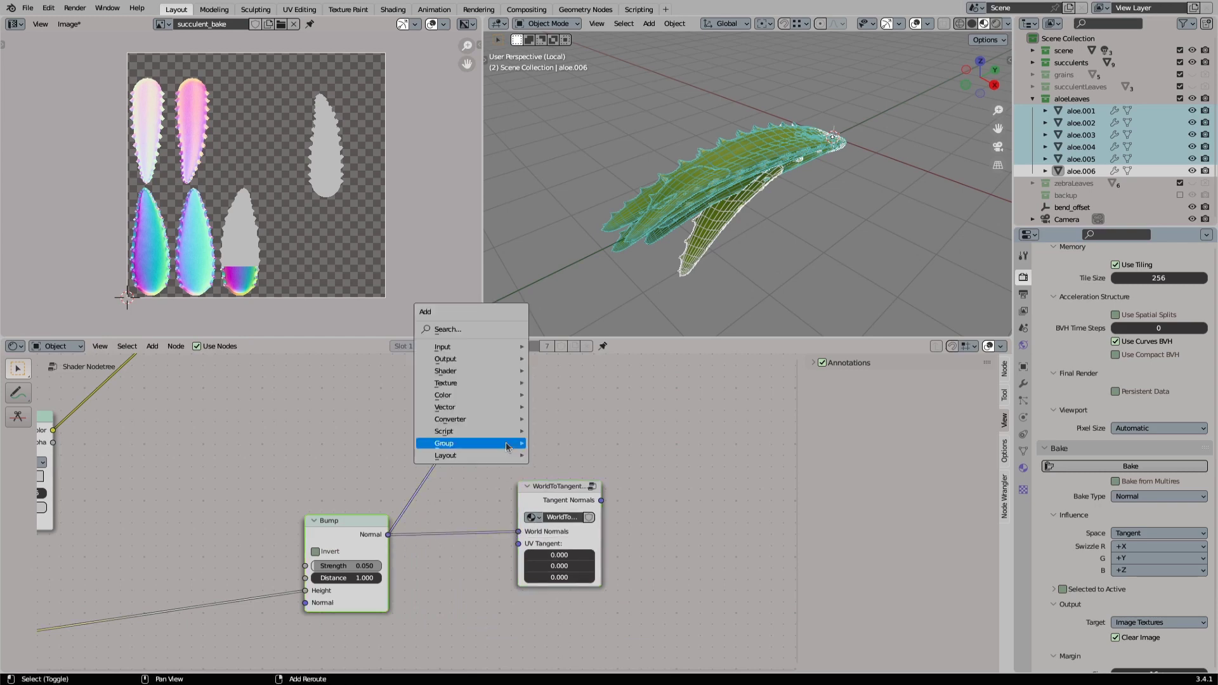
{"action": "type", "text": "tan"}
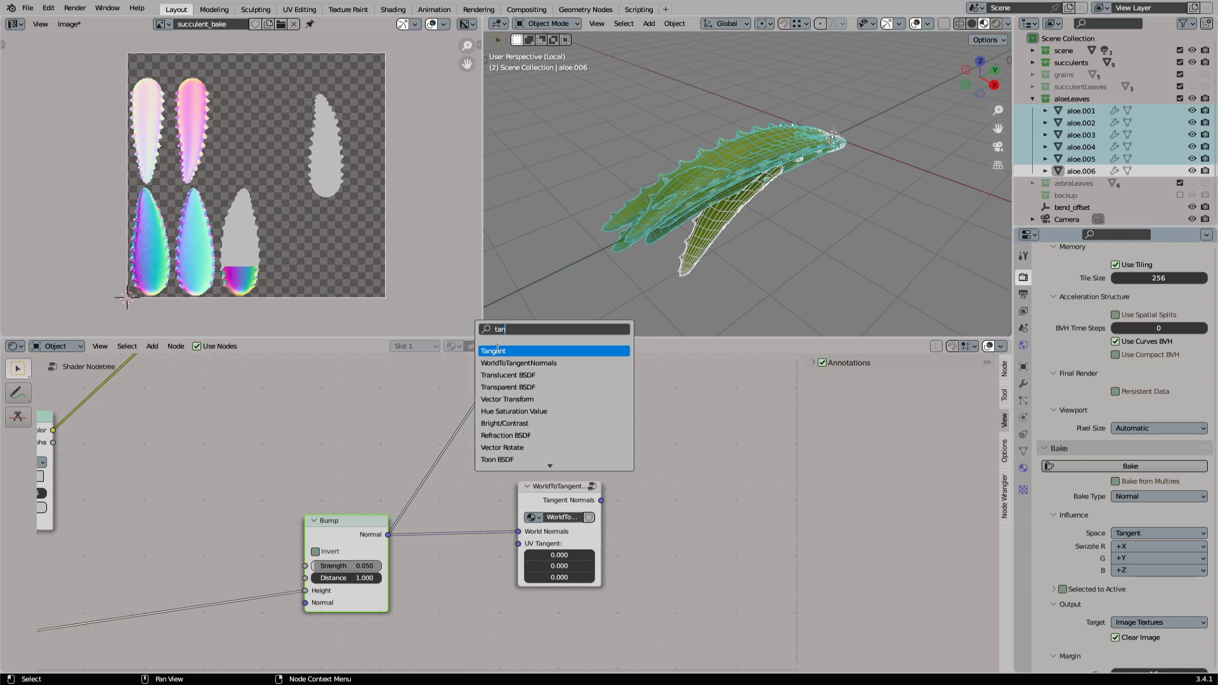
{"action": "left_click", "coordinate": [492, 350]}
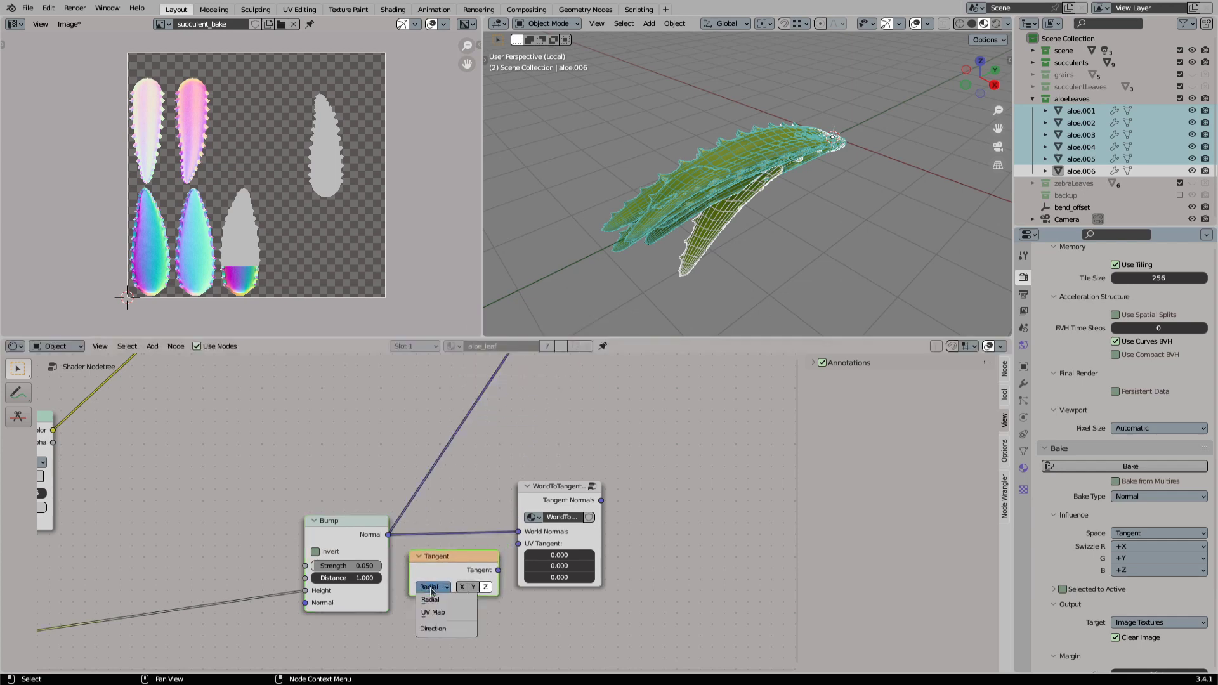
{"action": "left_click", "coordinate": [434, 611]}
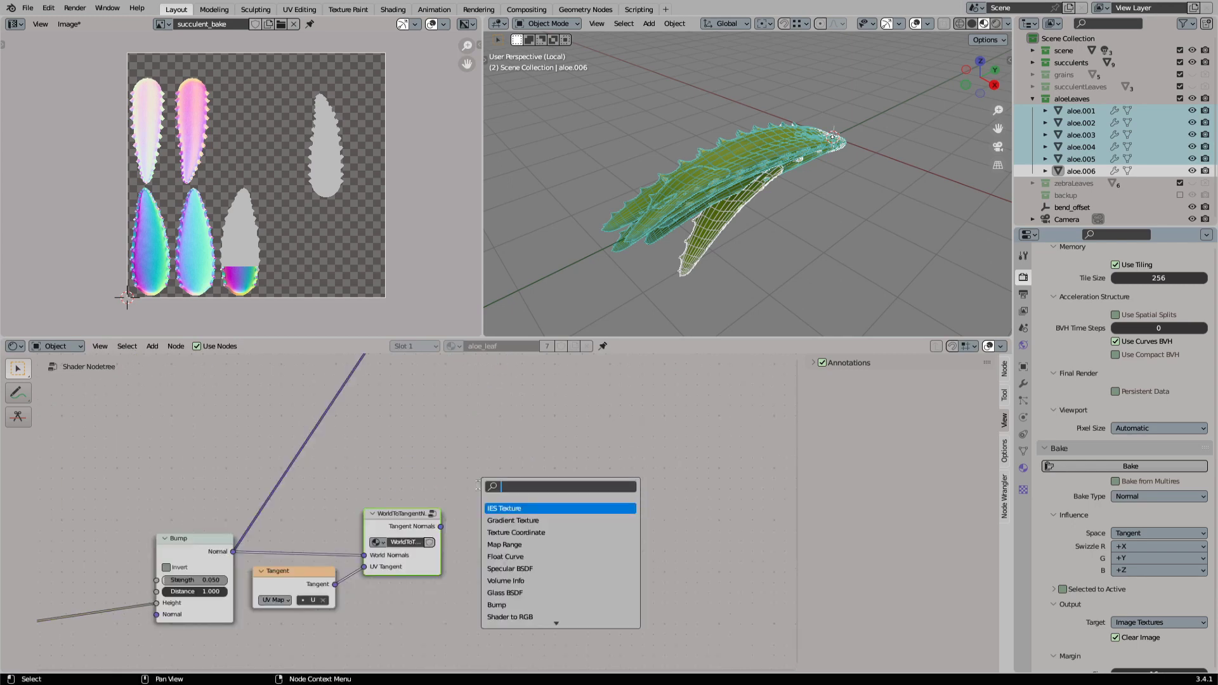
{"action": "left_click", "coordinate": [510, 503]}
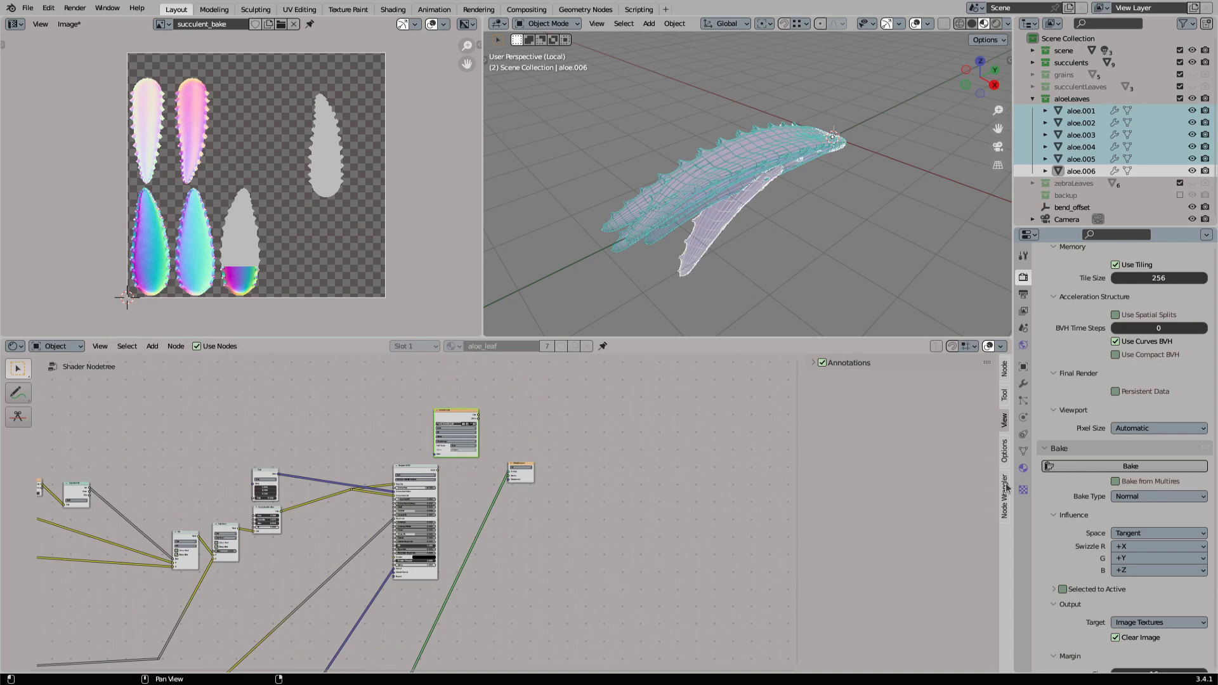
Switch Bake Type back to Diffuse, bake into succulent_bake, and save the image.
{"action": "left_click", "coordinate": [1158, 496]}
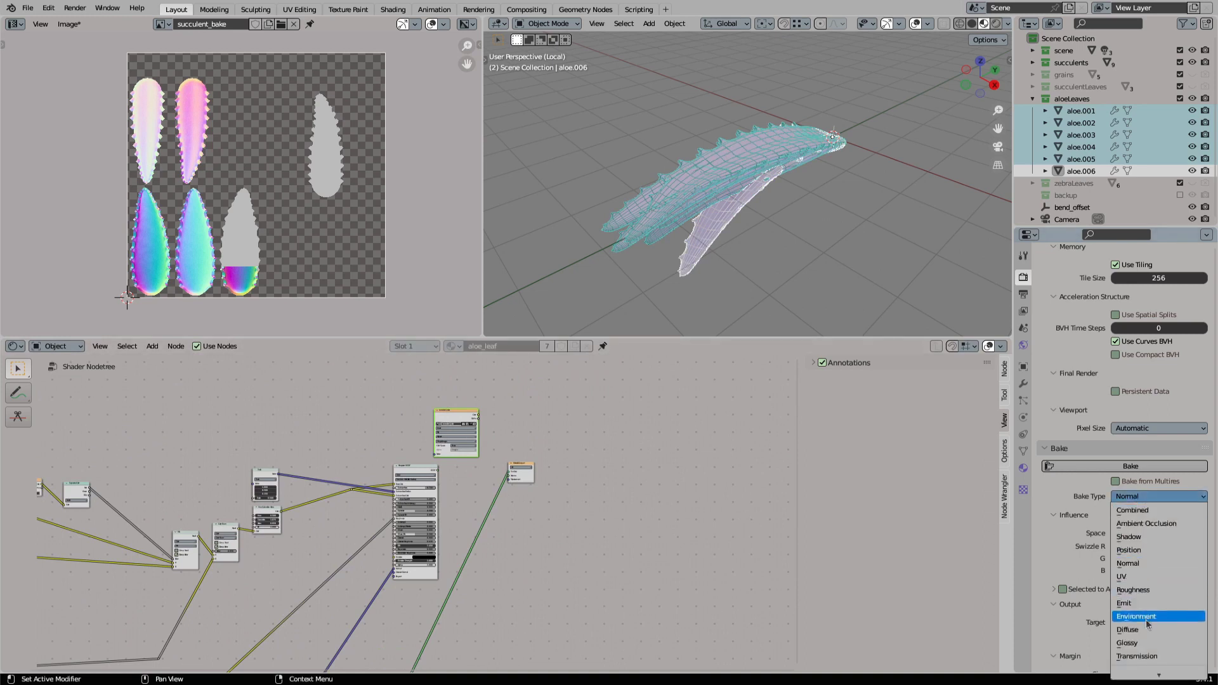
{"action": "left_click", "coordinate": [1128, 630]}
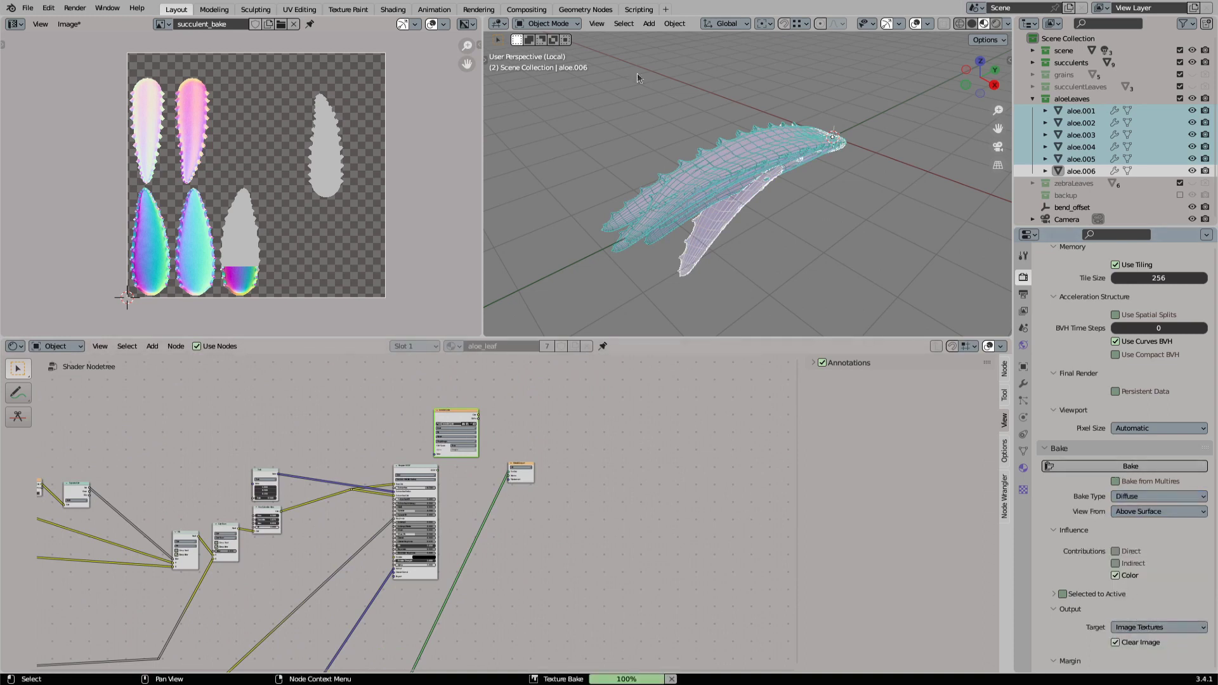
{"action": "left_click", "coordinate": [1129, 467]}
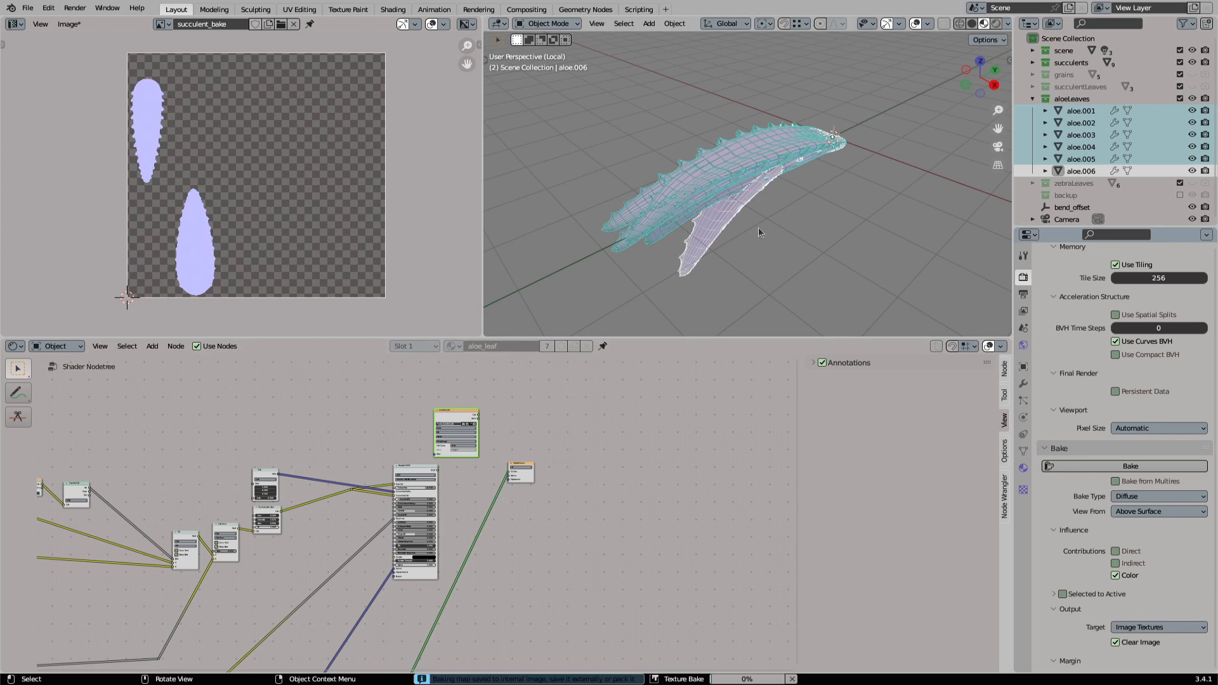
{"action": "left_click", "coordinate": [69, 24]}
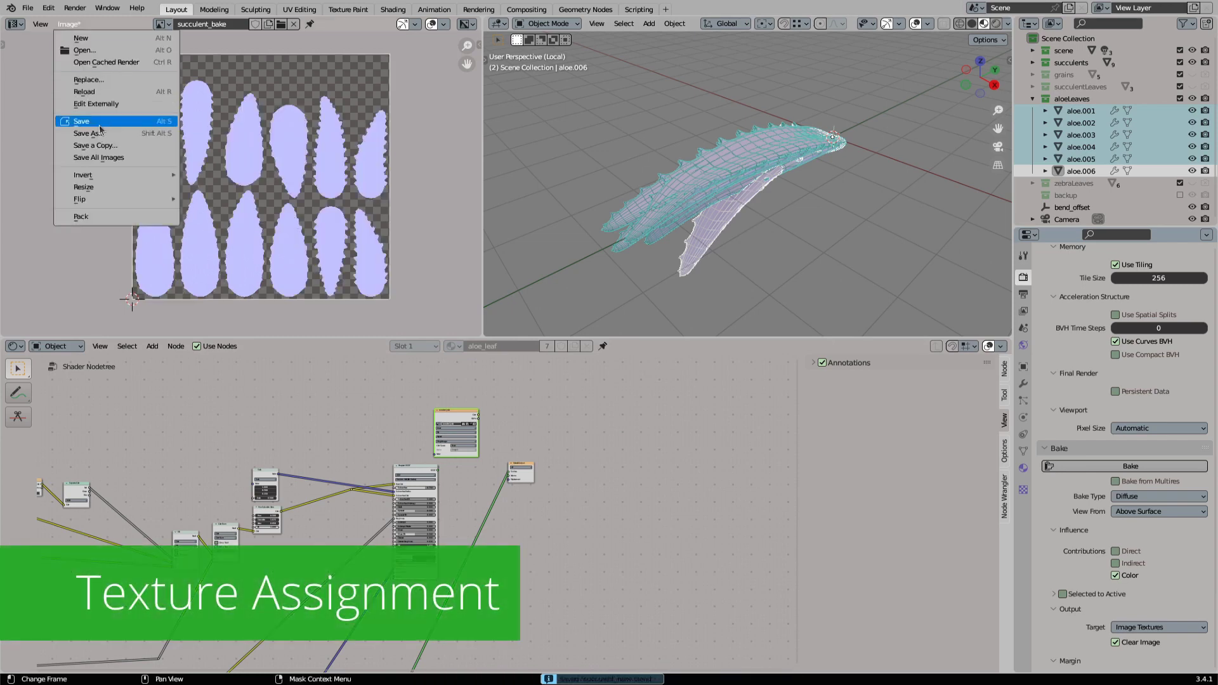
{"action": "left_click", "coordinate": [87, 132]}
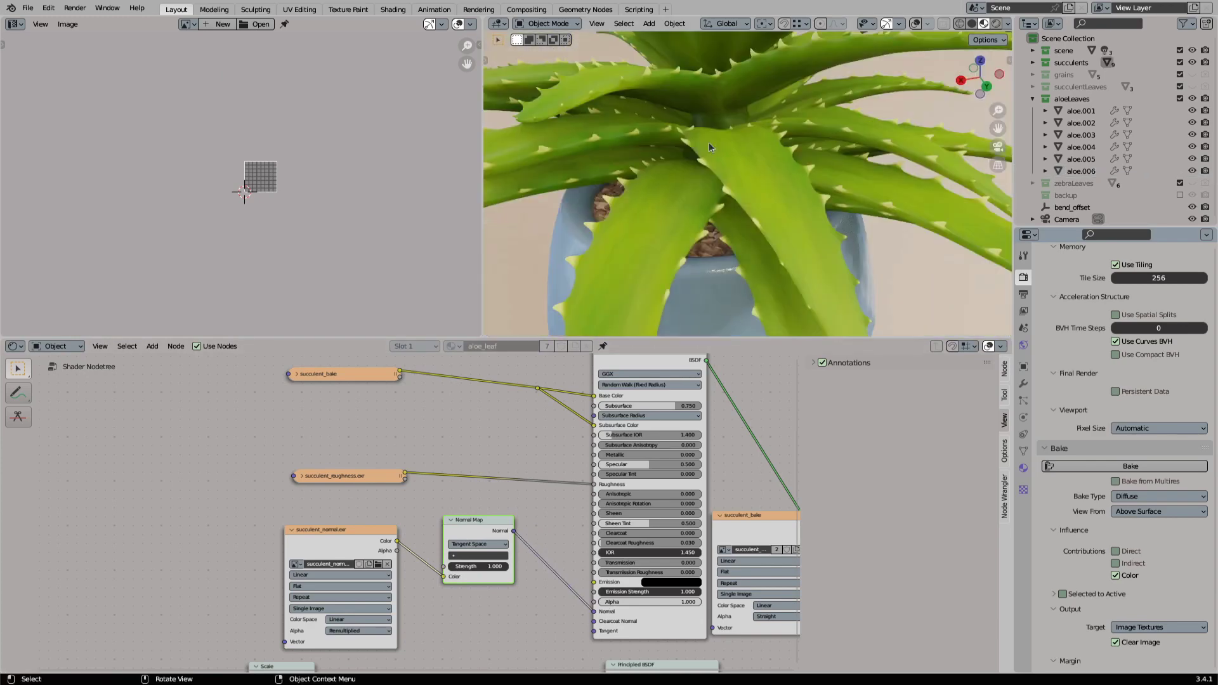
Connect the succulent_bake, roughness and normal textures to the aloe leaf's Principled BSDF.
{"action": "left_click", "coordinate": [13, 23]}
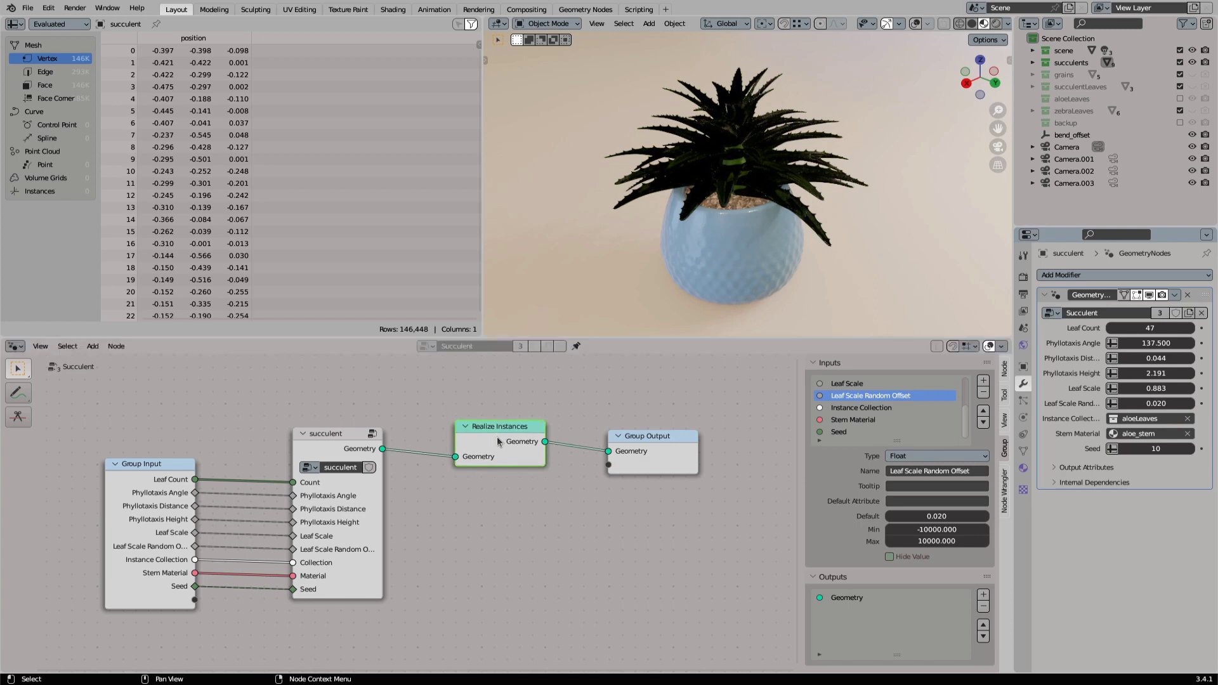
{"action": "mouse_move", "coordinate": [400, 397]}
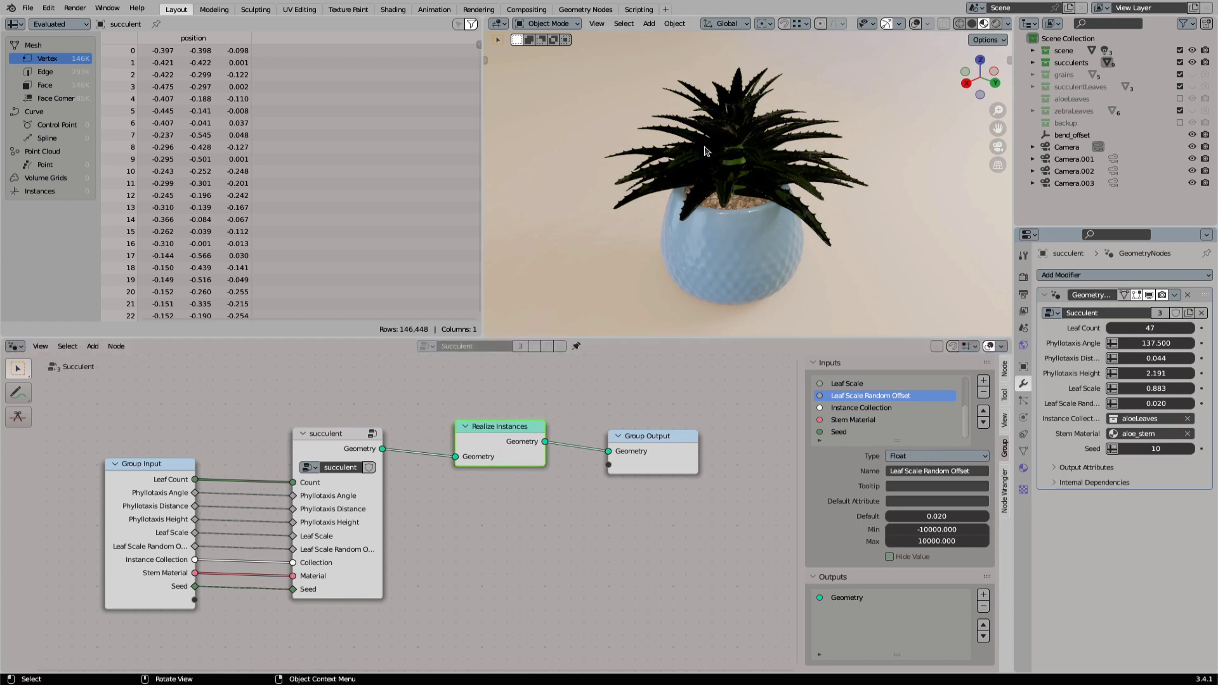
{"action": "mouse_move", "coordinate": [717, 151]}
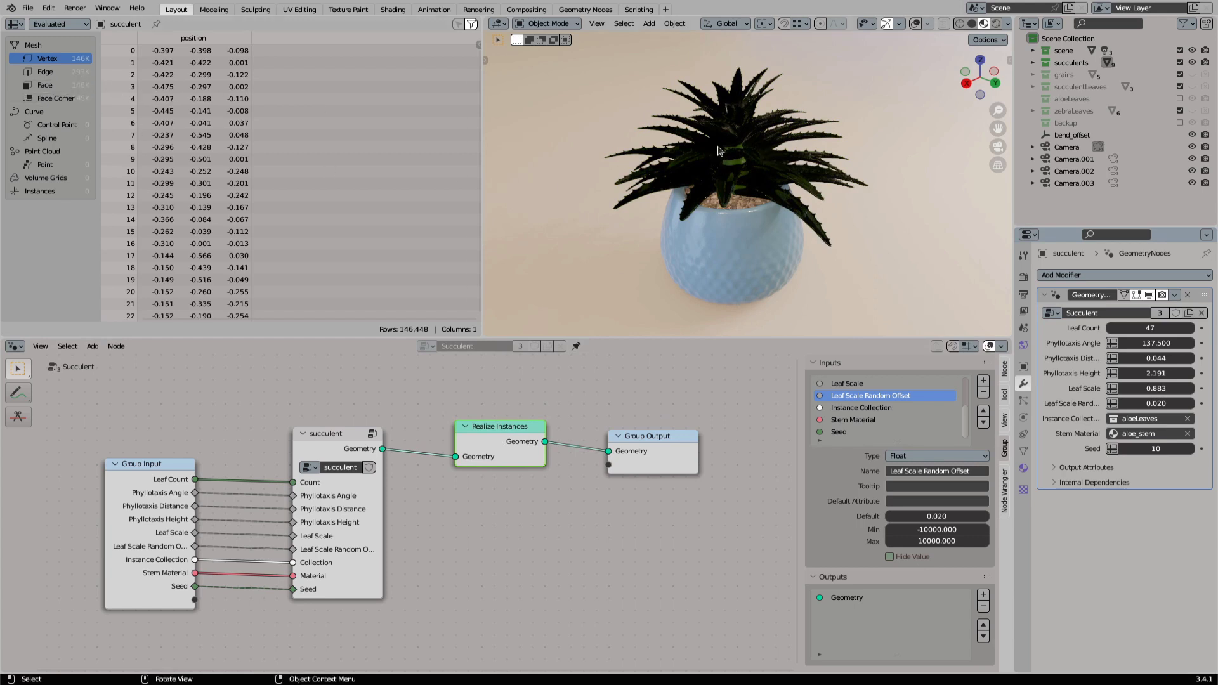
{"action": "mouse_move", "coordinate": [707, 174]}
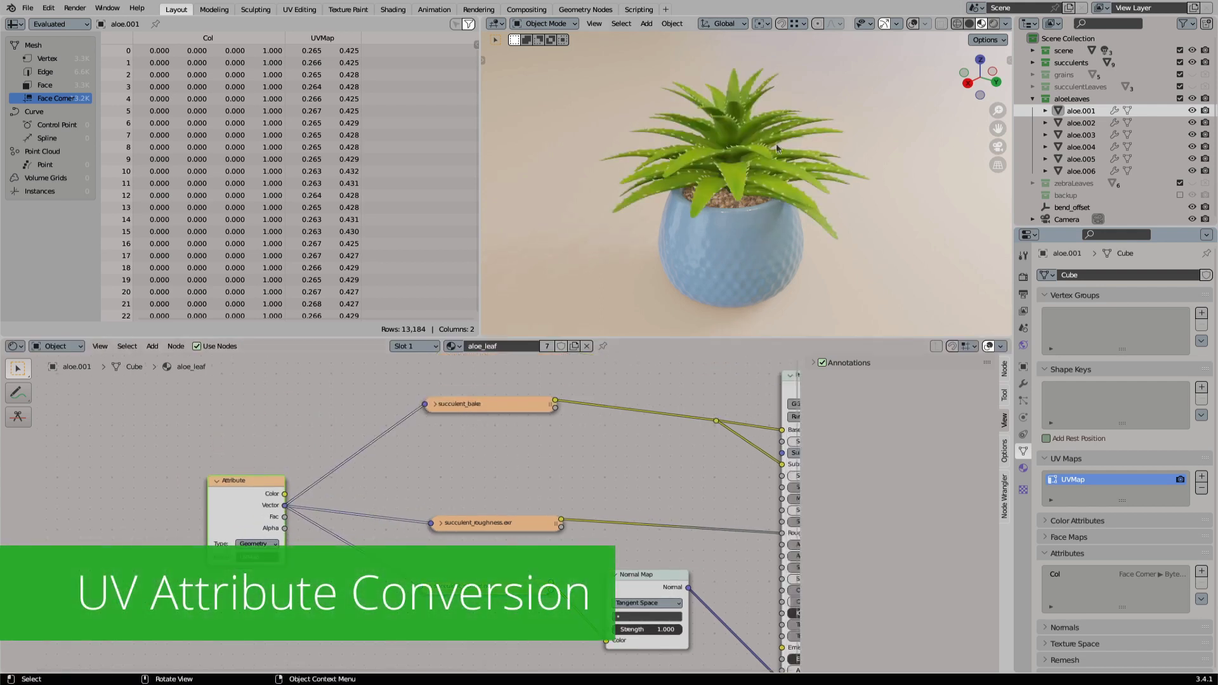
Feed a Geometry Attribute node named UVMap into the aloe_leaf image texture nodes.
{"action": "left_click_drag", "start_coordinate": [233, 480], "coordinate": [229, 487]}
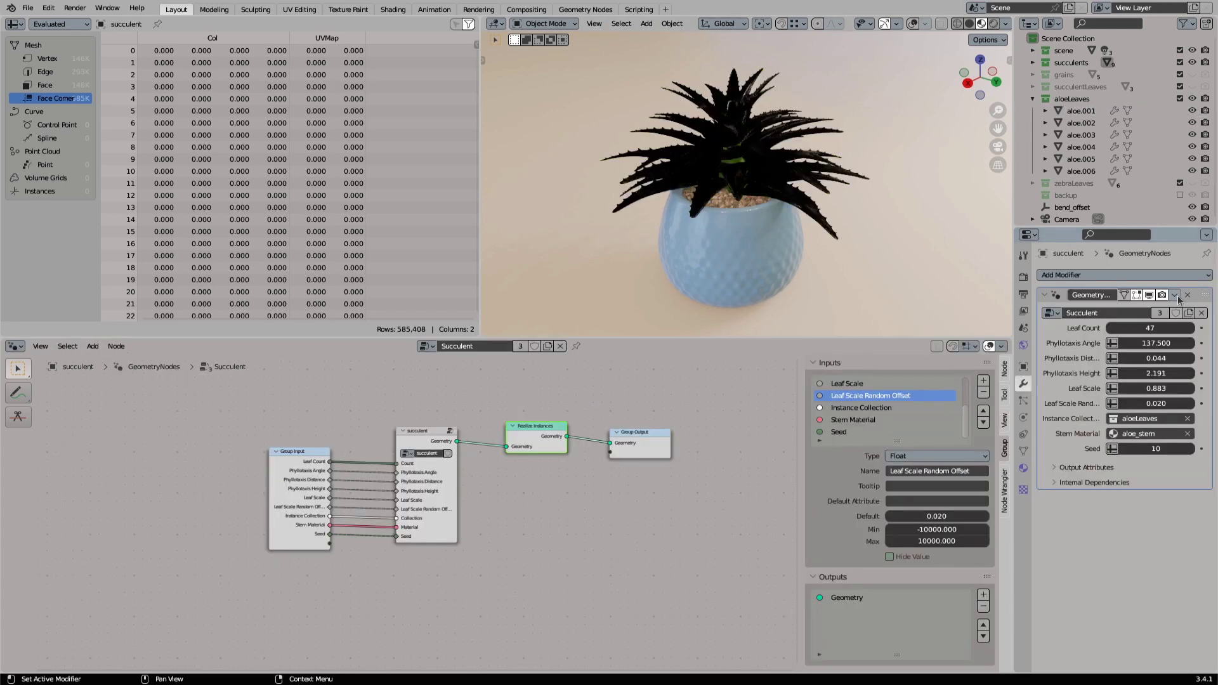
Apply the Geometry Nodes modifier, then convert the UVMap attribute using UV Map mode.
{"action": "left_click", "coordinate": [1174, 295]}
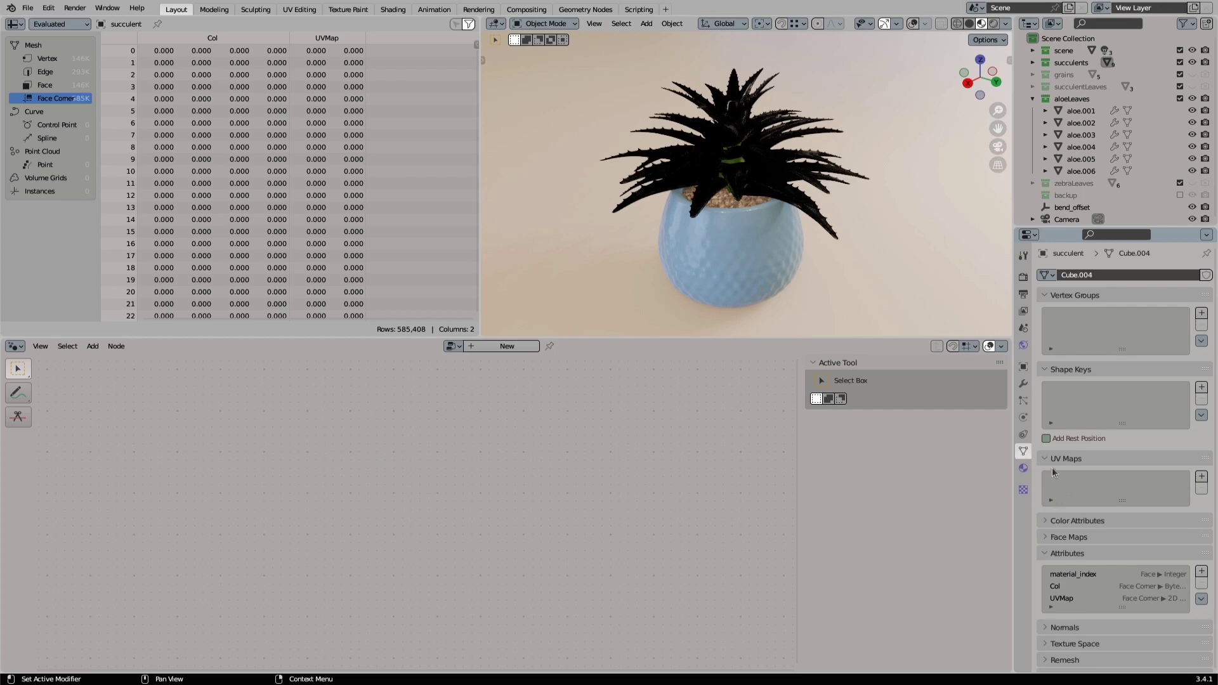
{"action": "mouse_move", "coordinate": [340, 76]}
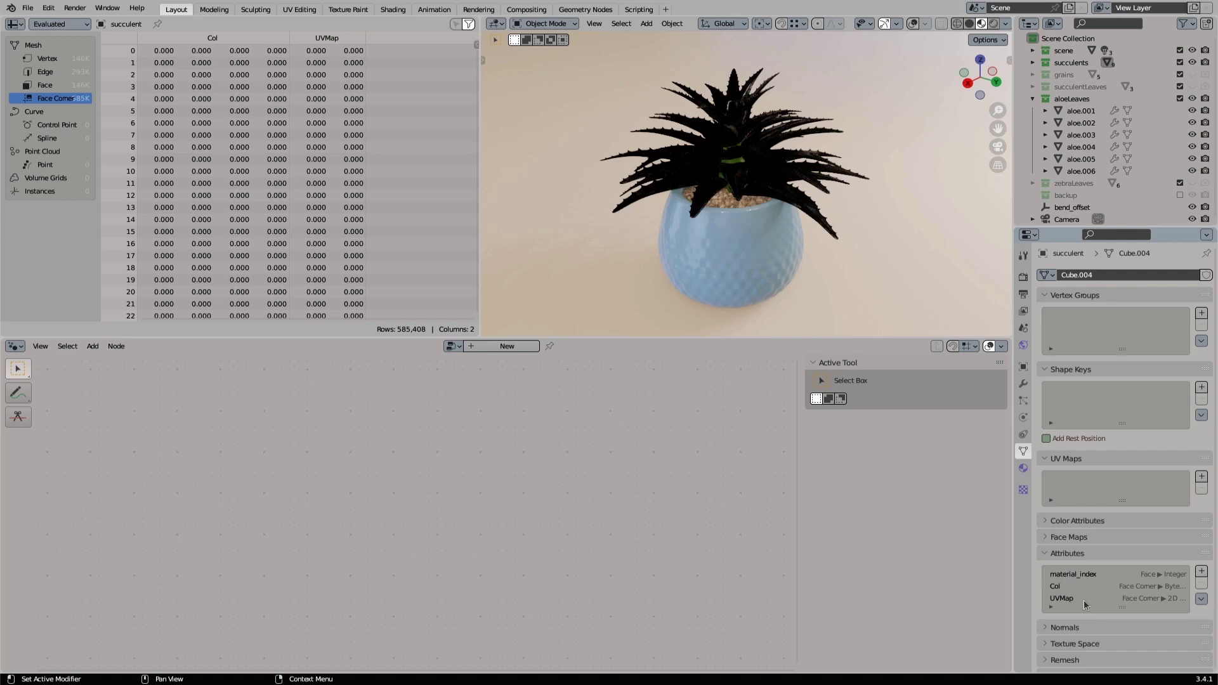
{"action": "left_click", "coordinate": [1087, 599]}
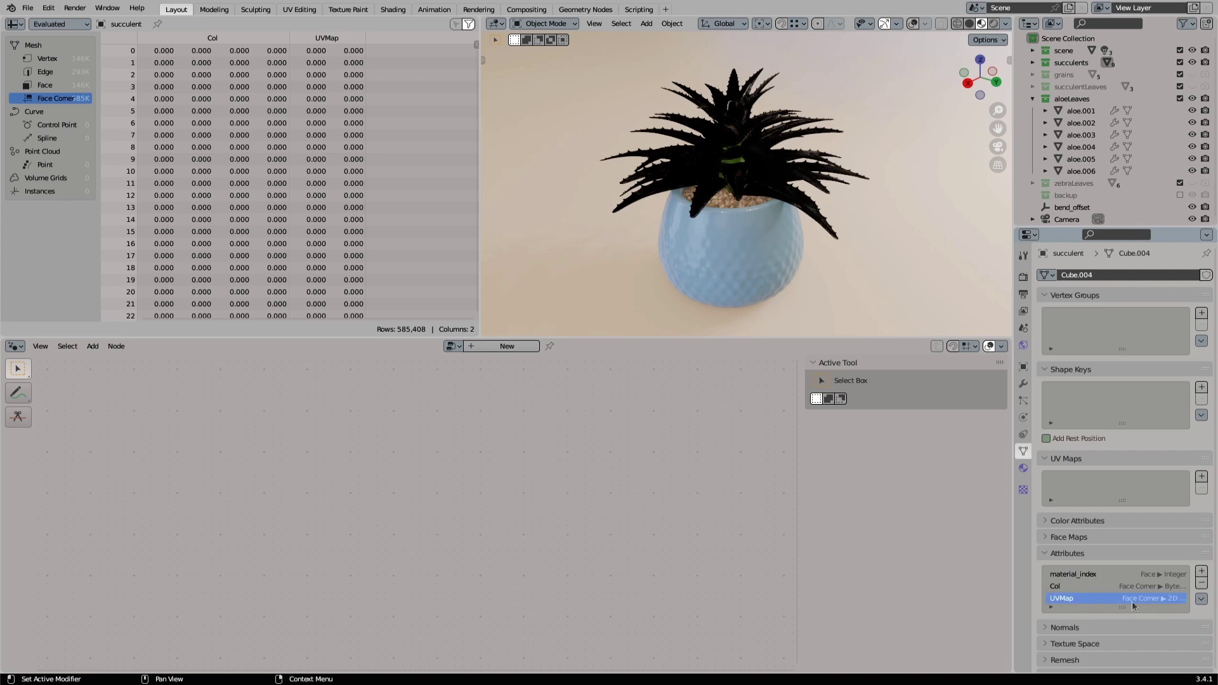
{"action": "left_click", "coordinate": [1201, 598]}
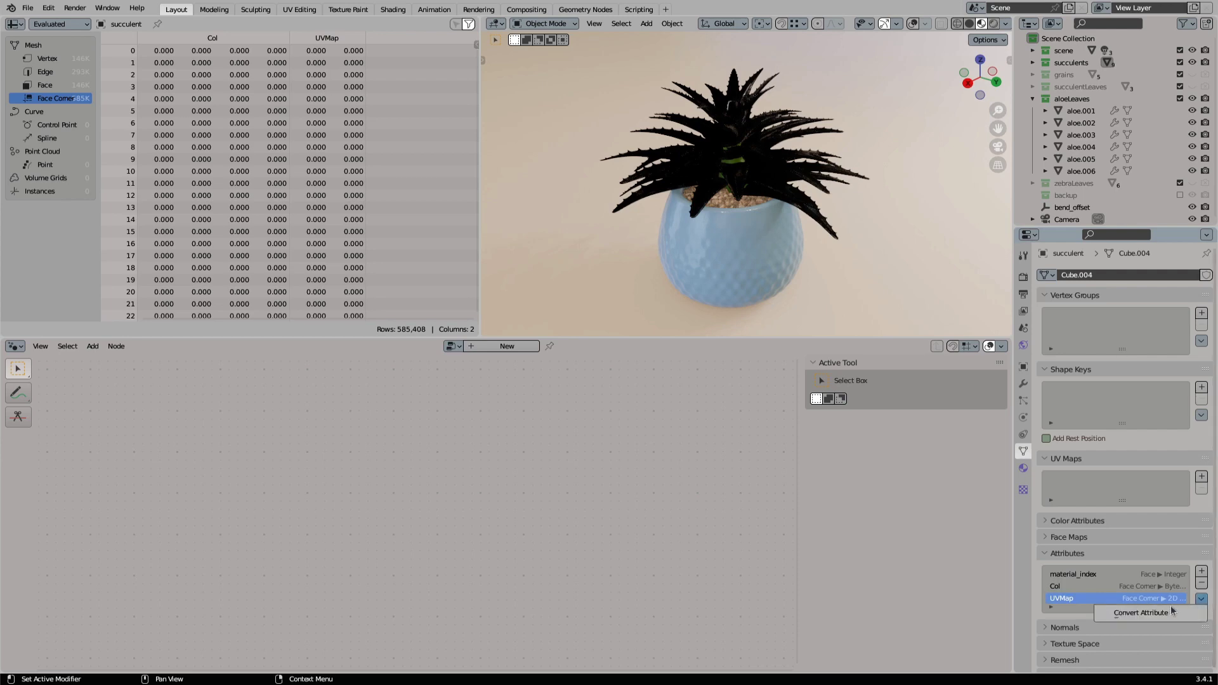
{"action": "left_click", "coordinate": [1140, 612]}
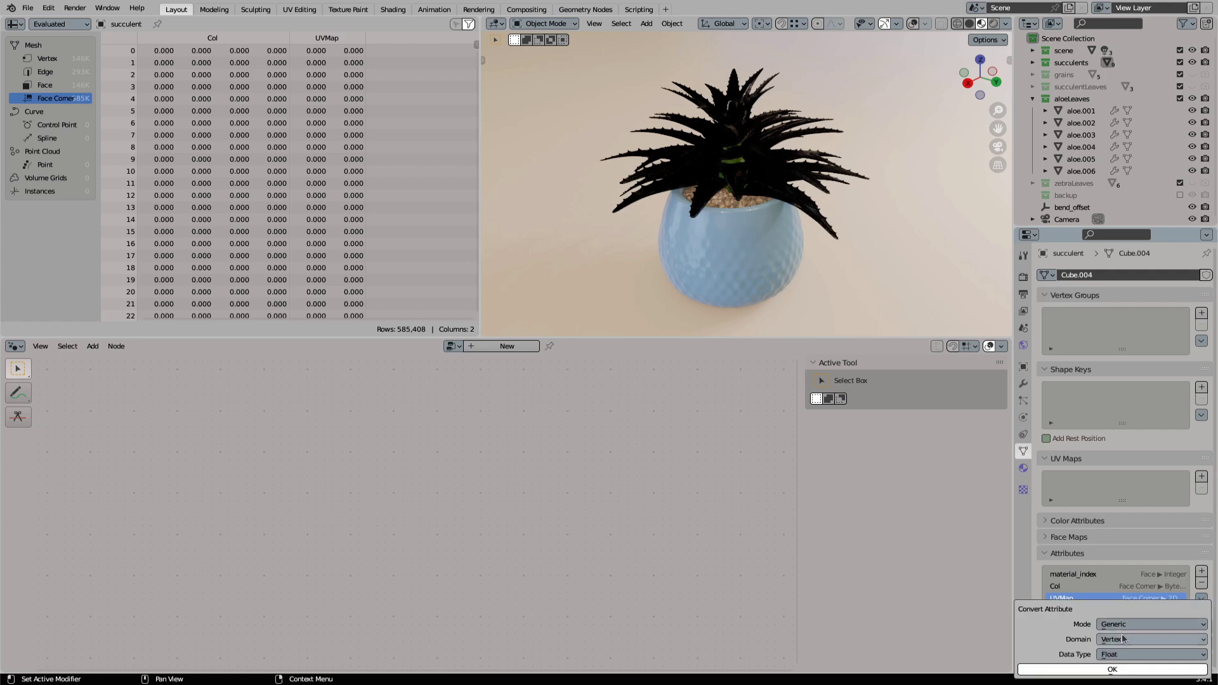
{"action": "left_click", "coordinate": [1150, 624]}
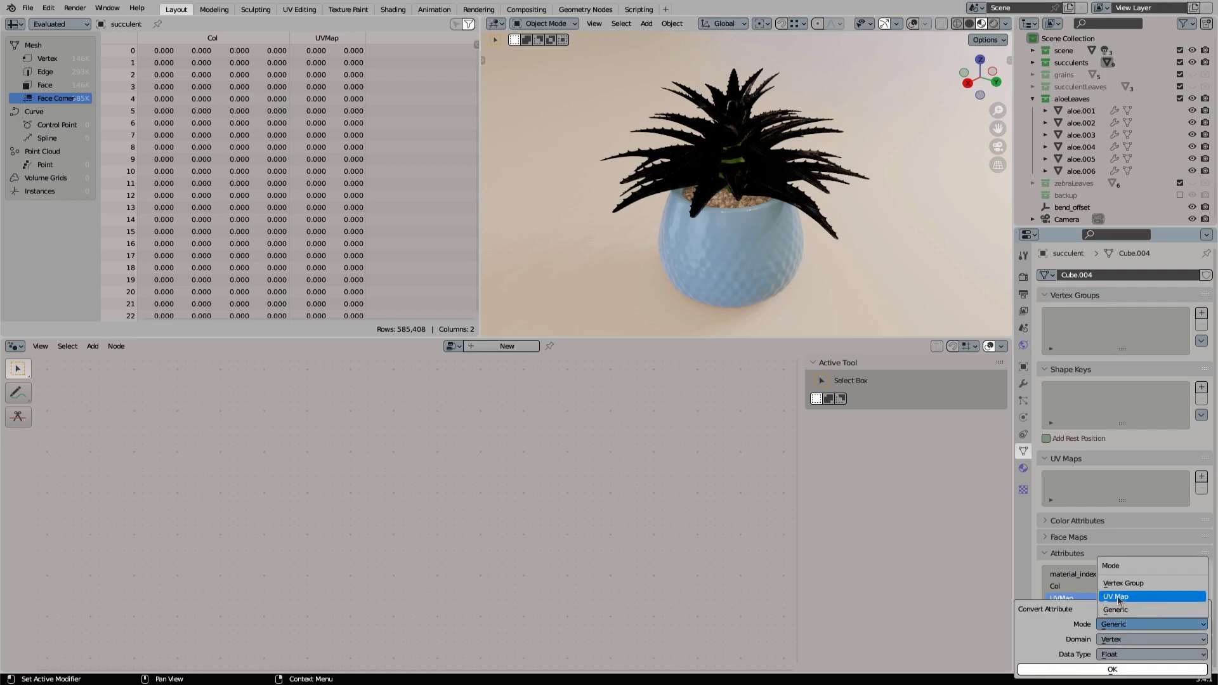